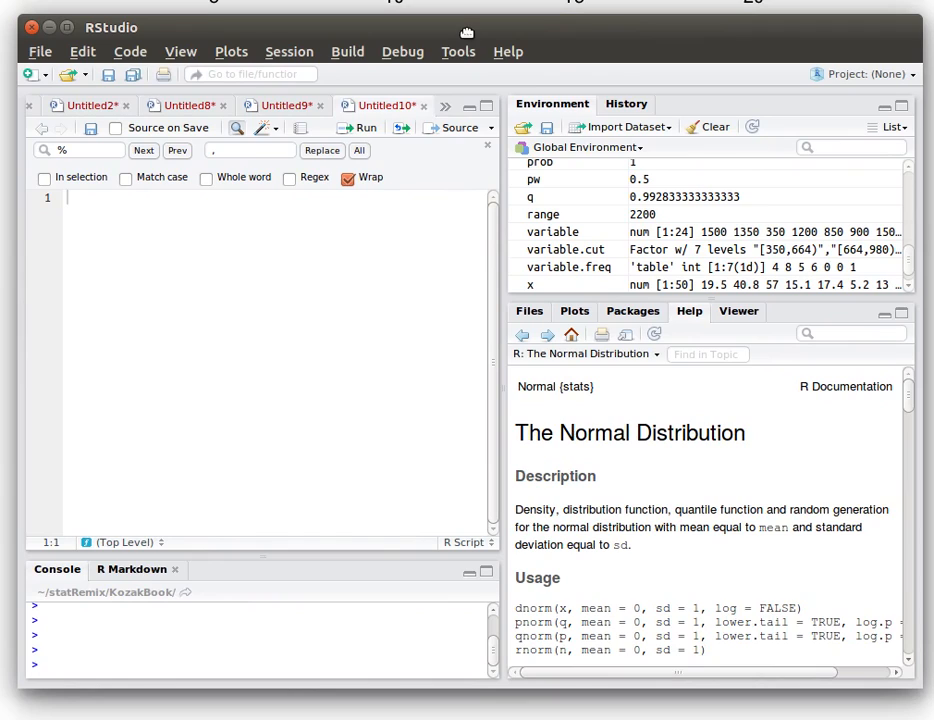
mouse_move(104, 359)
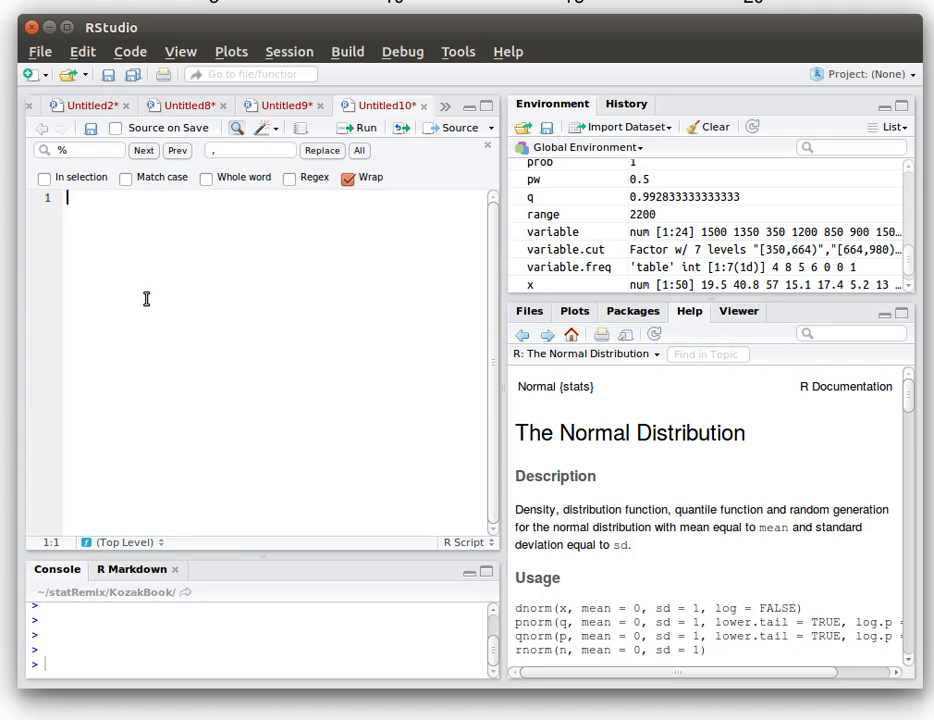
mouse_move(148, 302)
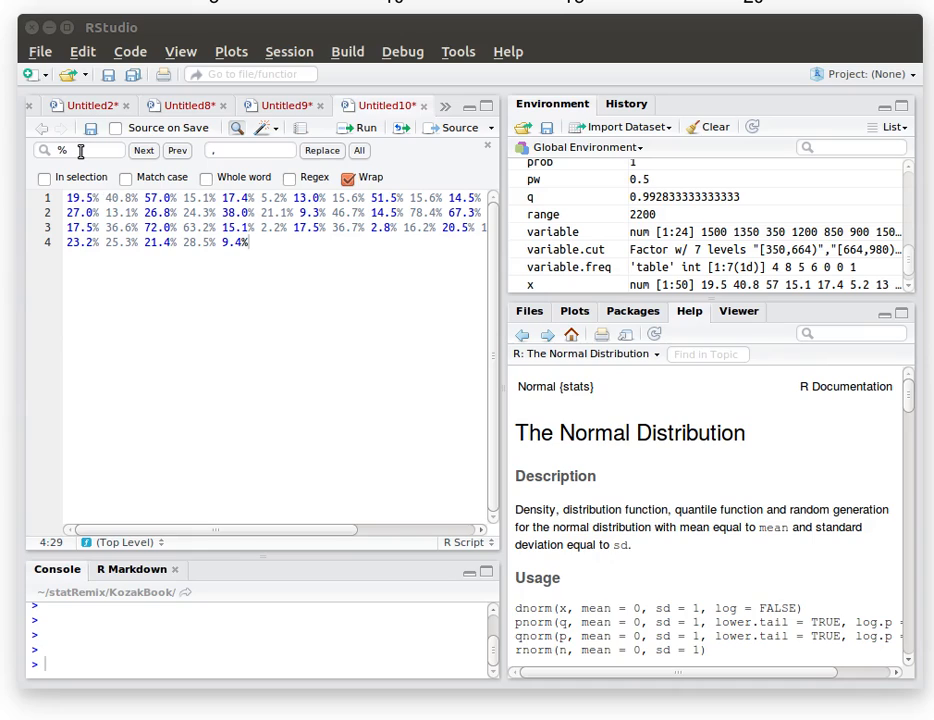
mouse_move(82, 57)
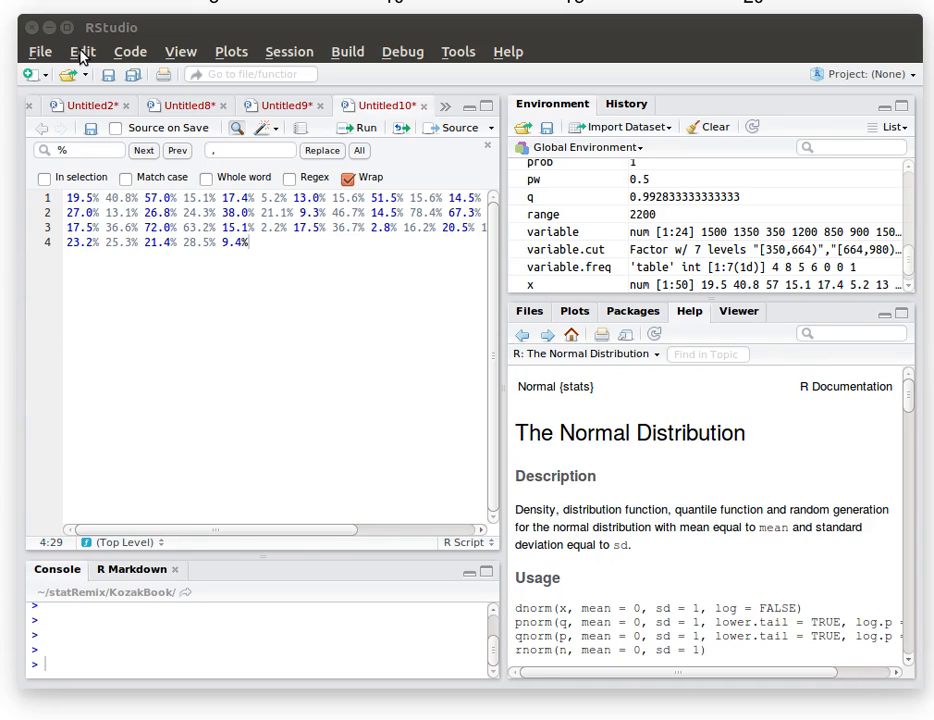
Replace all 50 percent signs in the script with commas and dismiss the count message
click(82, 51)
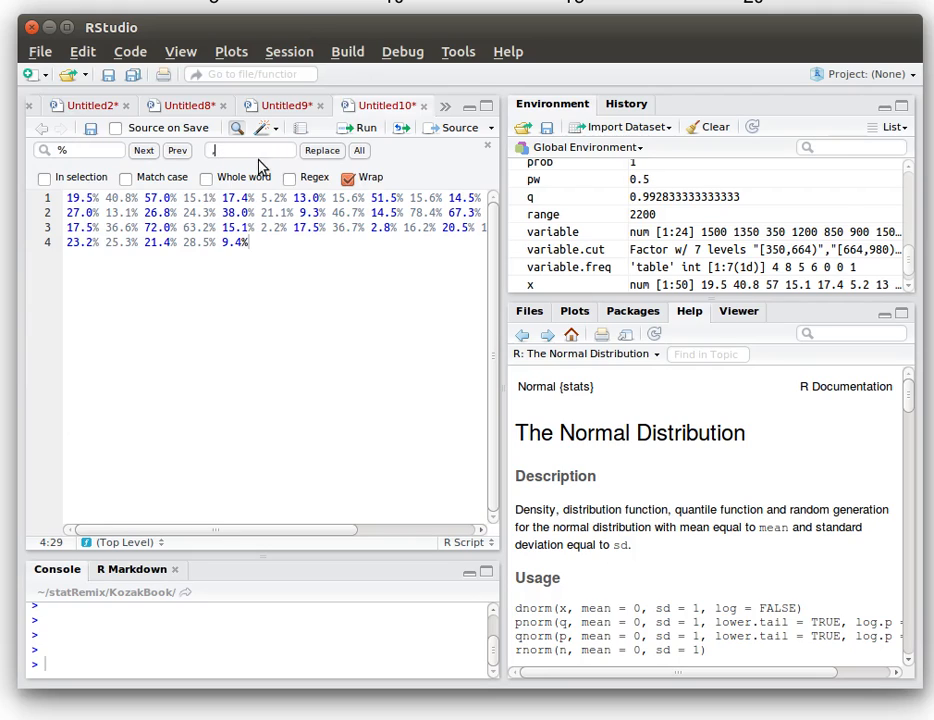
click(359, 150)
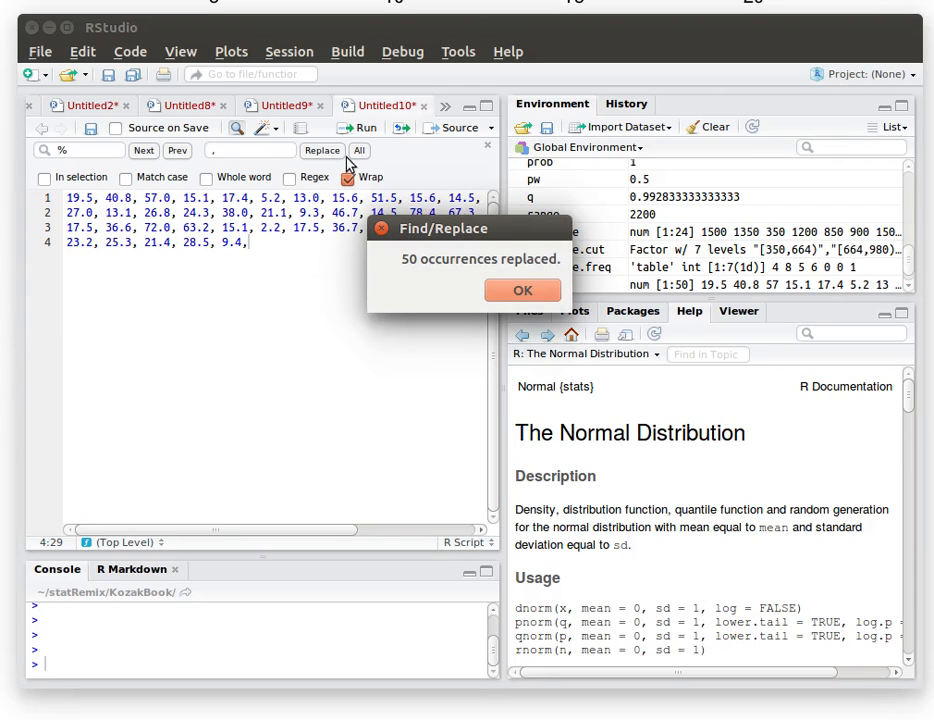
click(521, 290)
text(x)
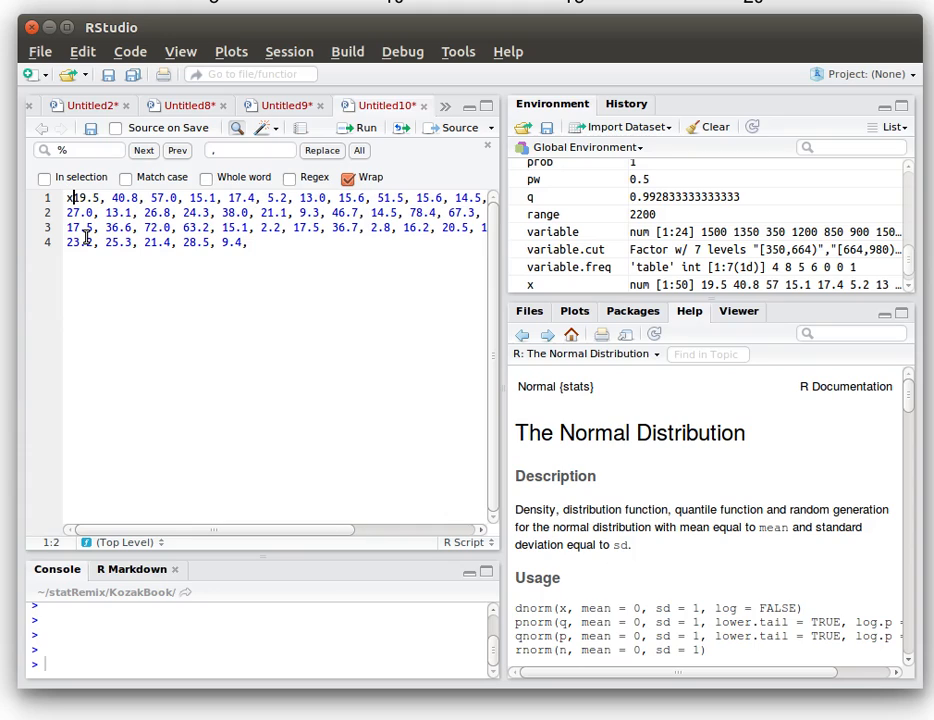
Turn the comma-separated values into the assignment x <- c(…), closed after 9.4
text(<-)
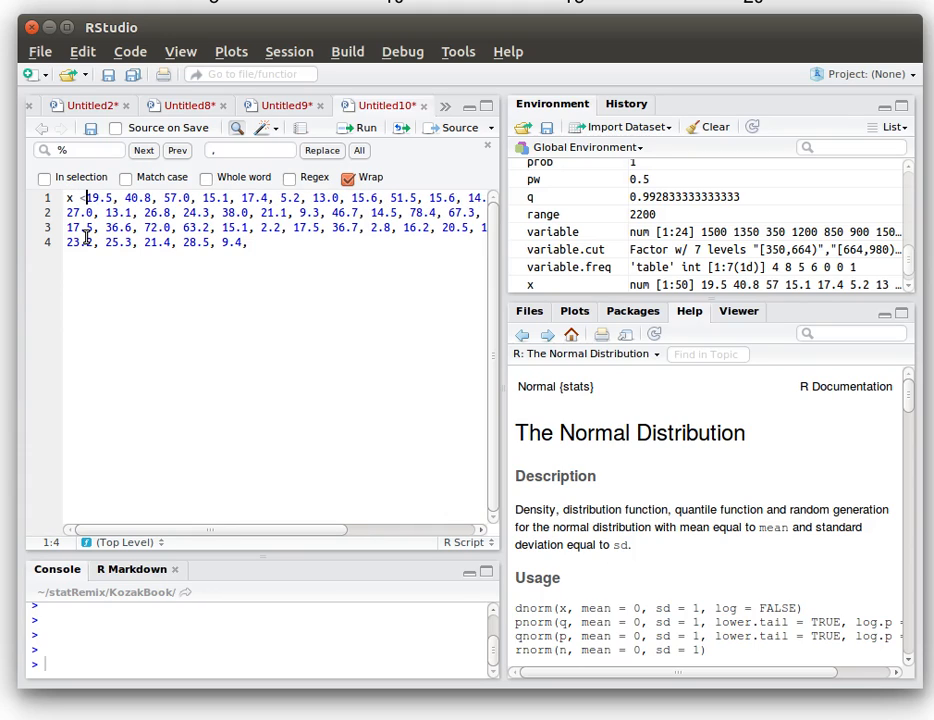
text(c()
click(157, 242)
text())
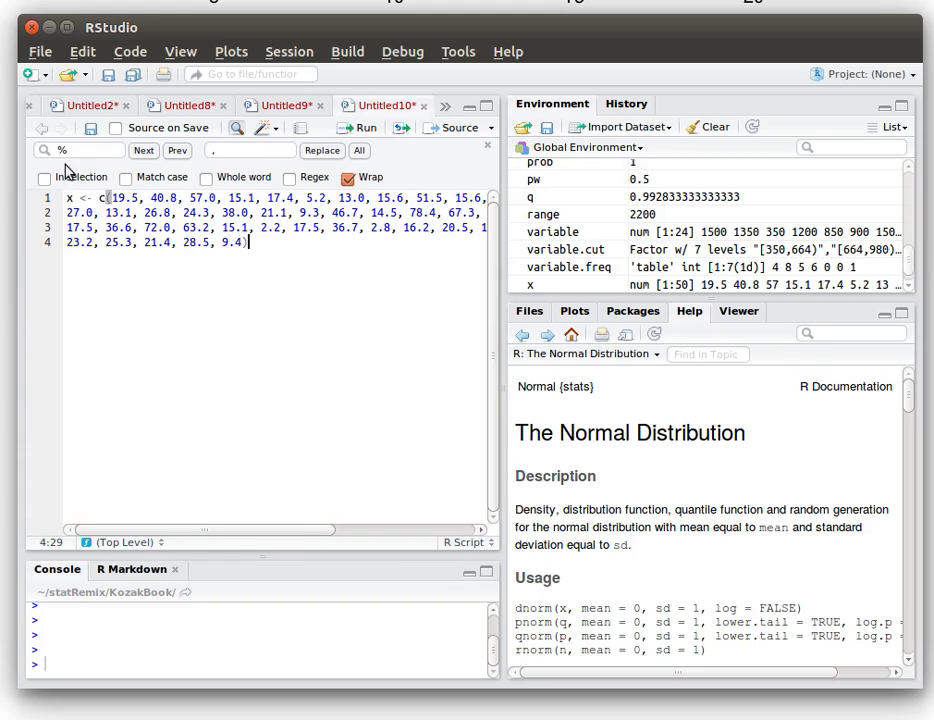
mouse_move(128, 181)
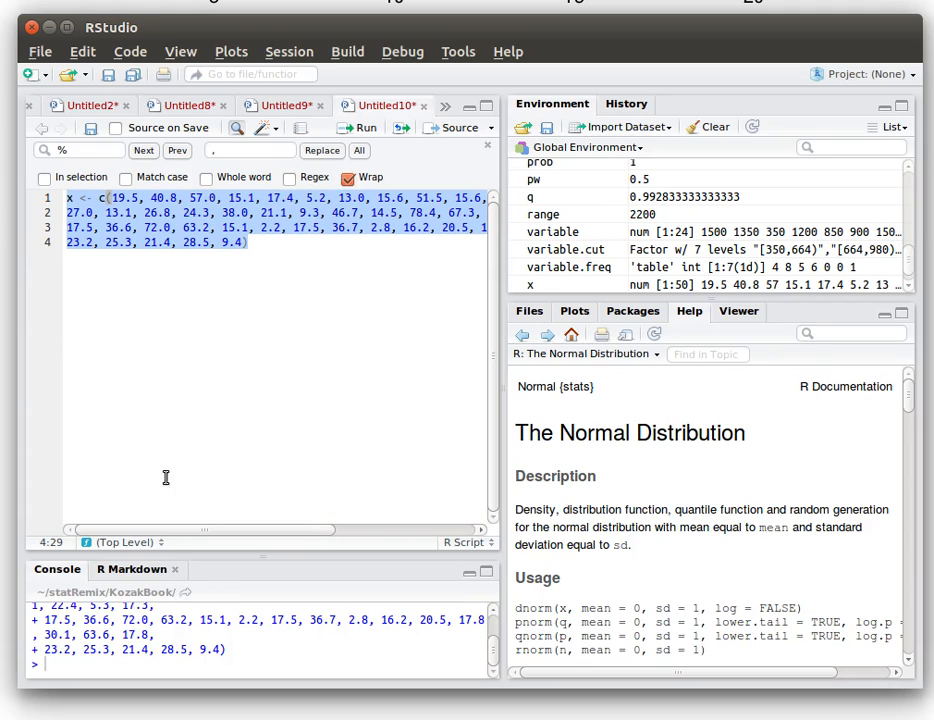
mouse_move(220, 566)
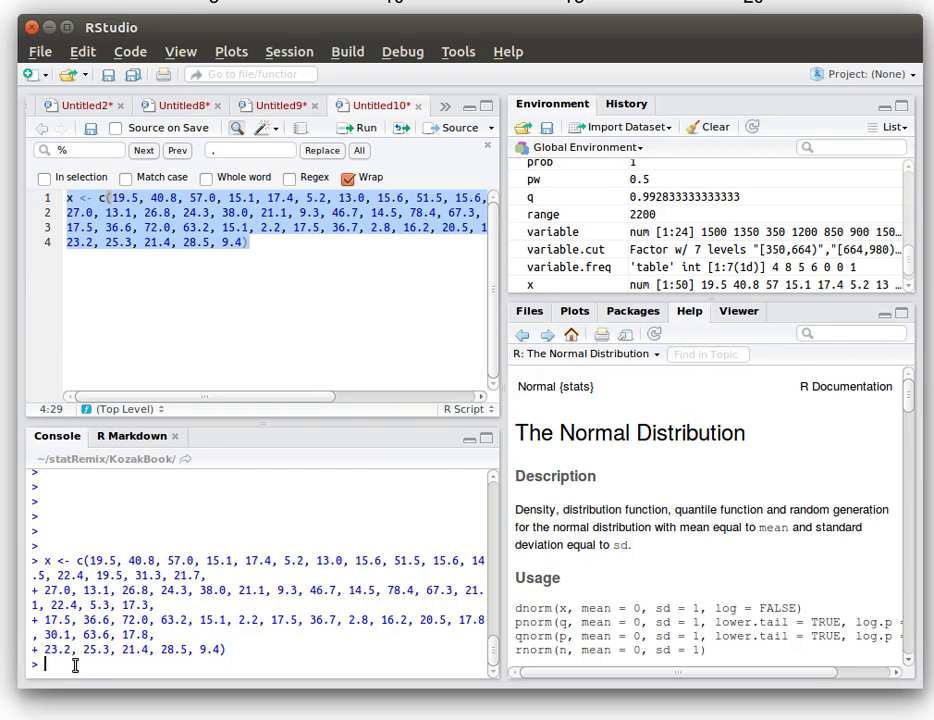
Print the 50 values of x in the console and enter hist(x)
text(x)
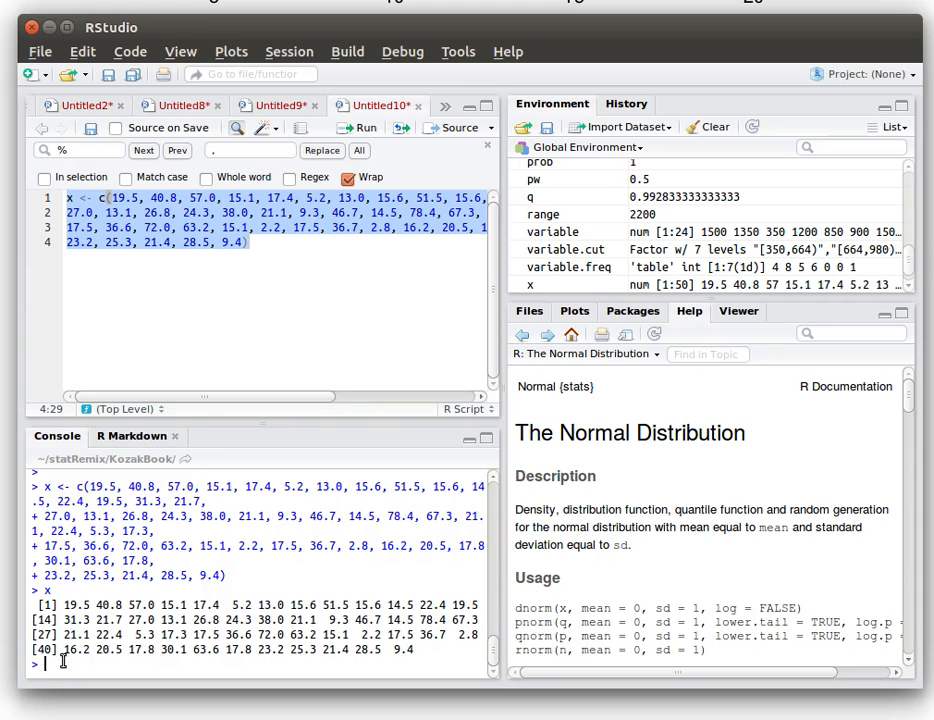
text(hist)
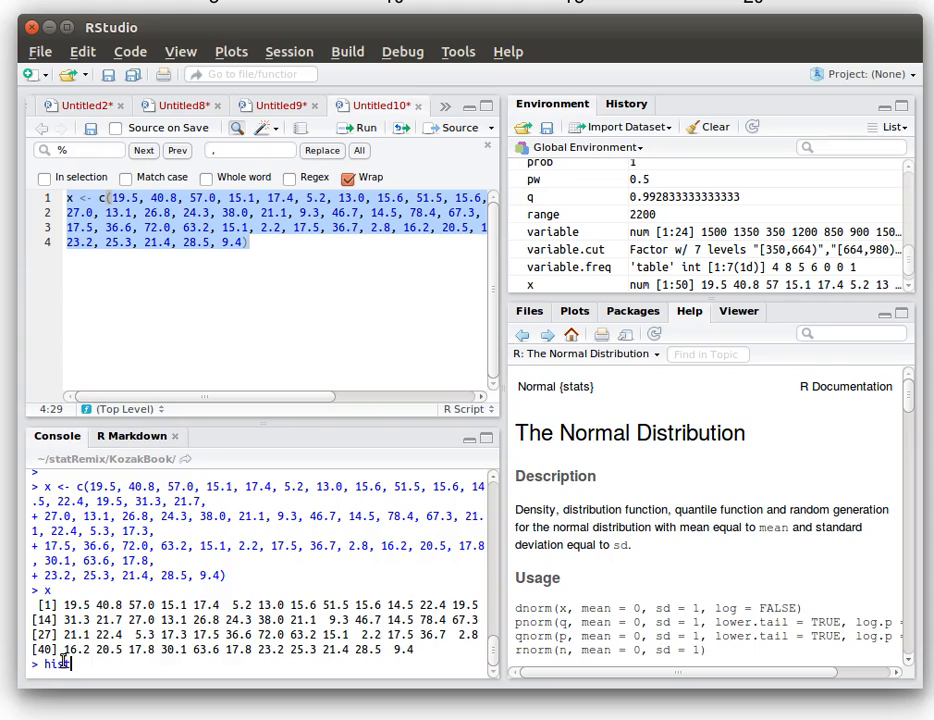
text((x))
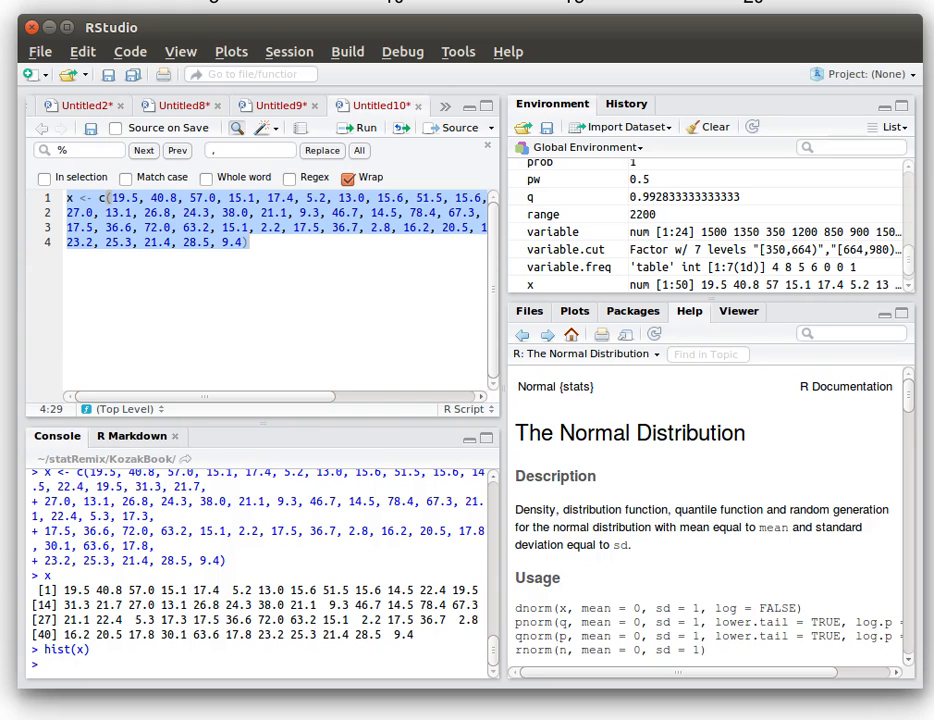
Run hist(x) to show the default unfilled histogram, tallest in the 10–20 bin
key(Return)
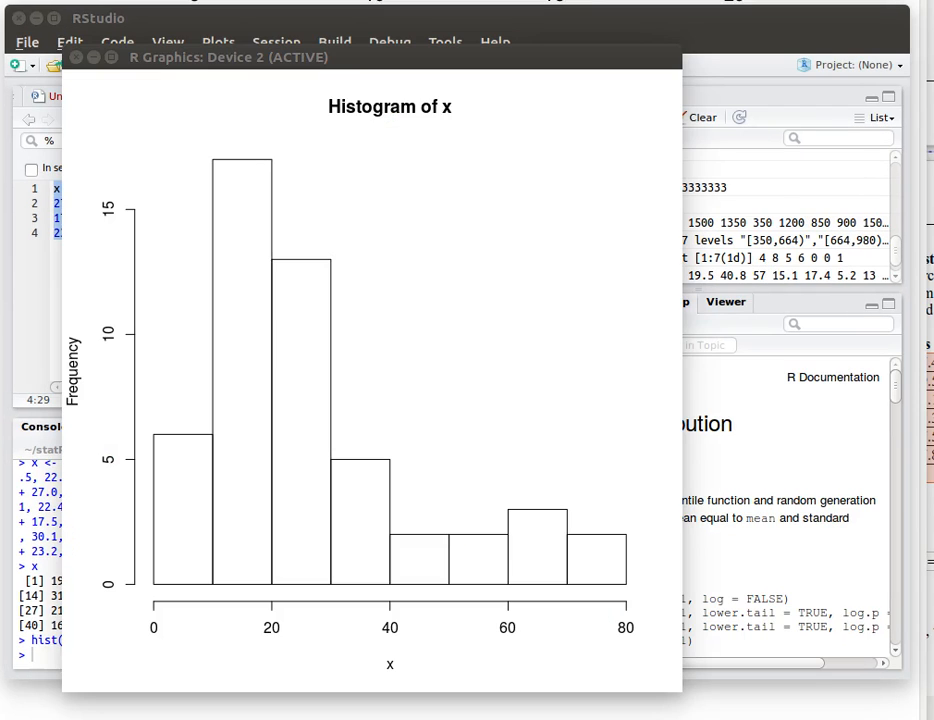
mouse_move(167, 519)
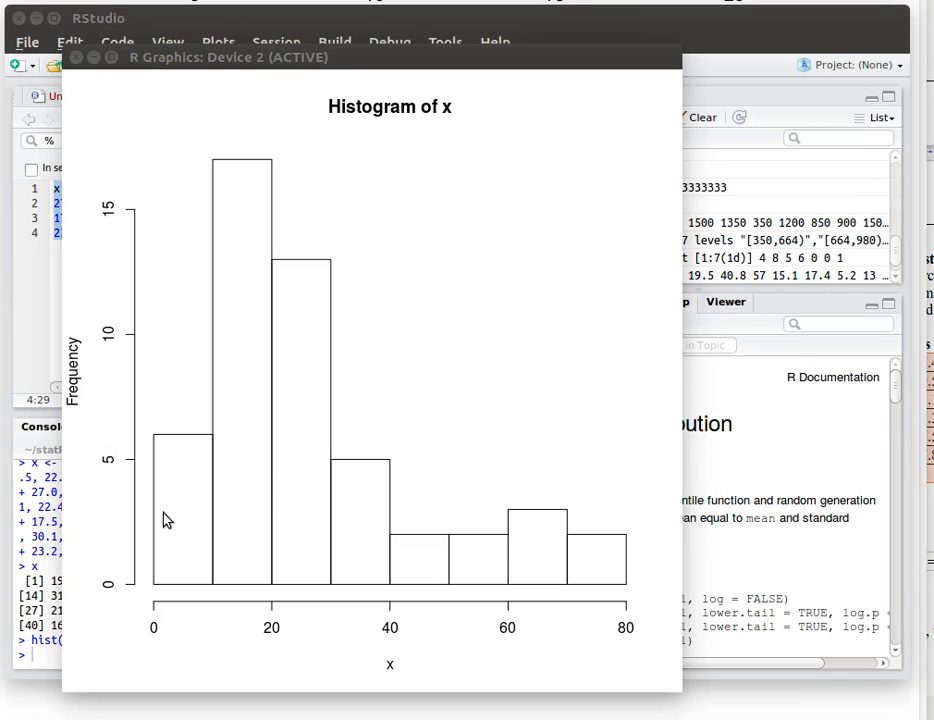
mouse_move(174, 533)
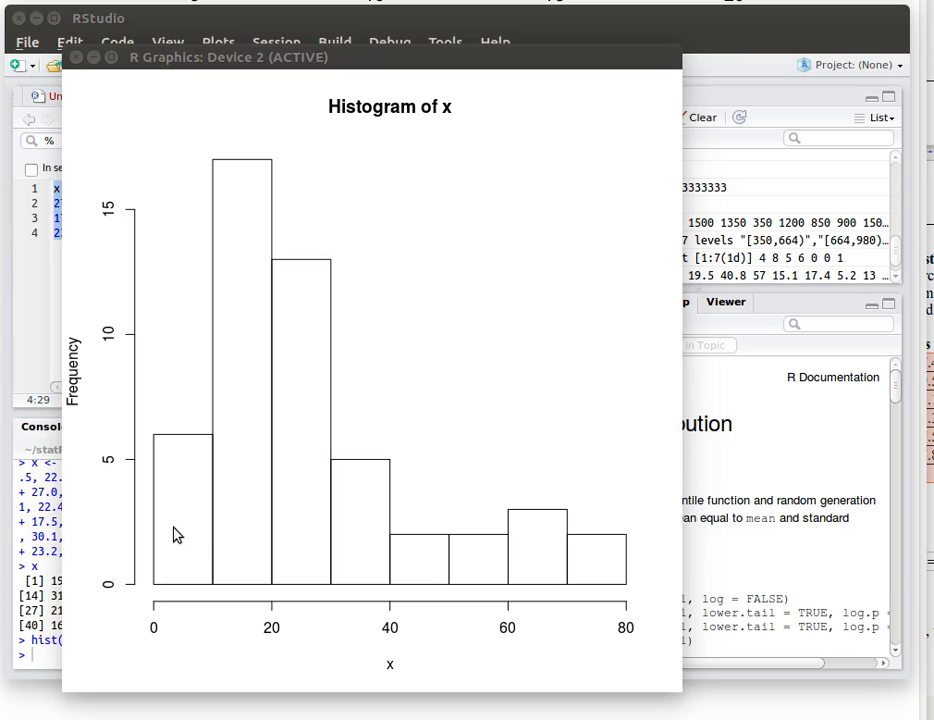
mouse_move(408, 548)
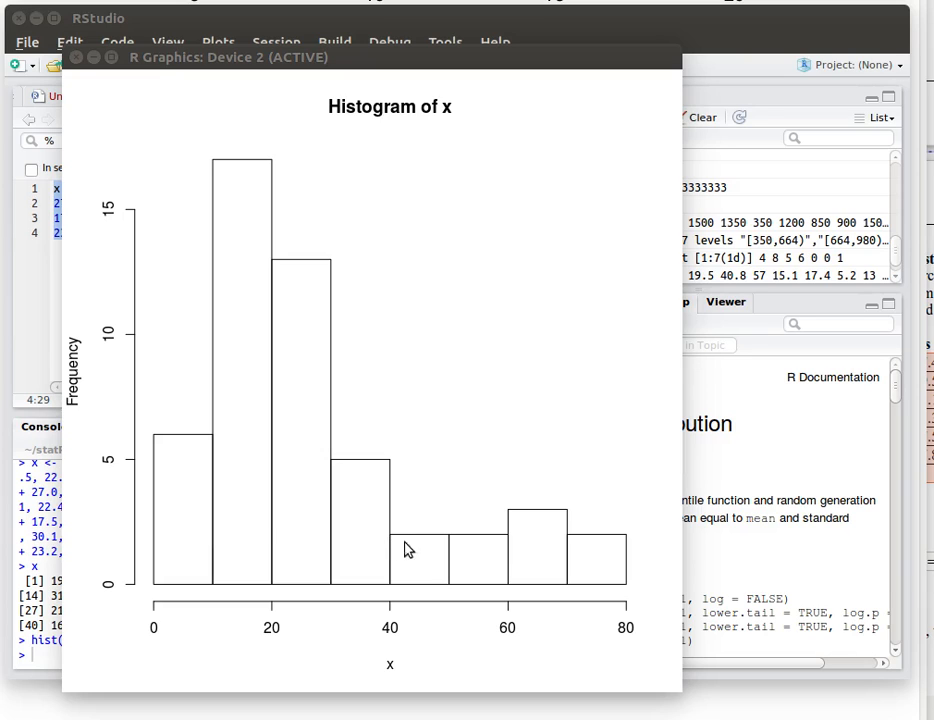
mouse_move(220, 555)
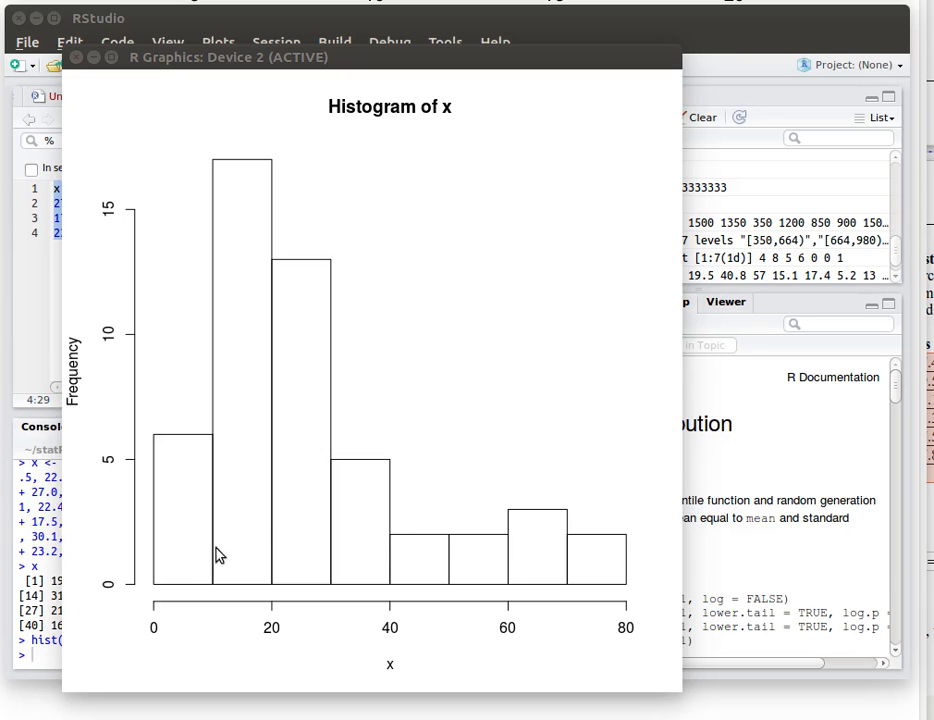
mouse_move(645, 556)
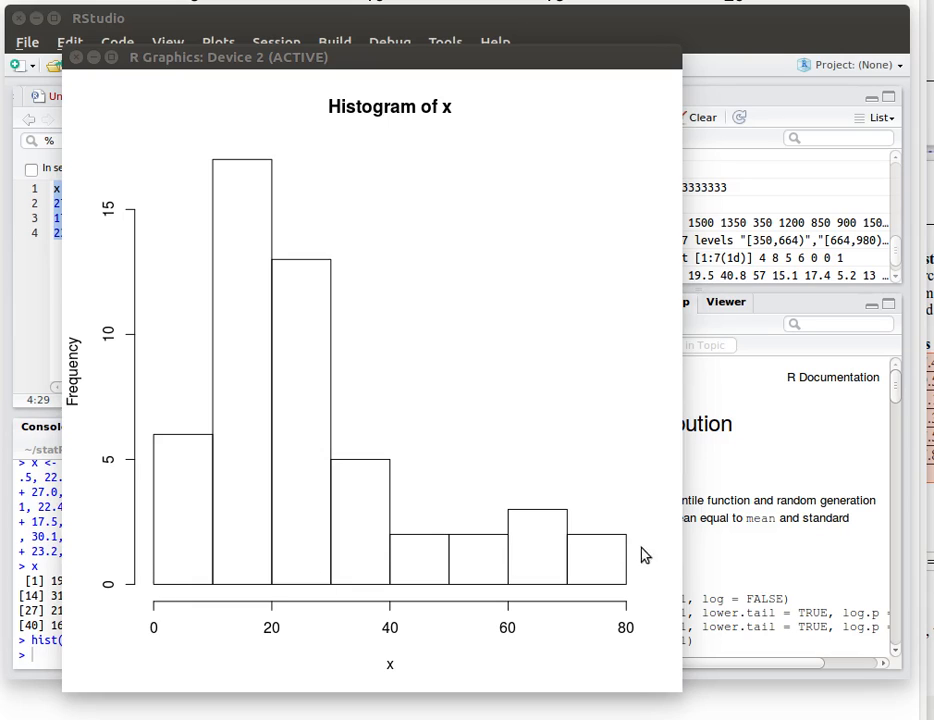
mouse_move(640, 560)
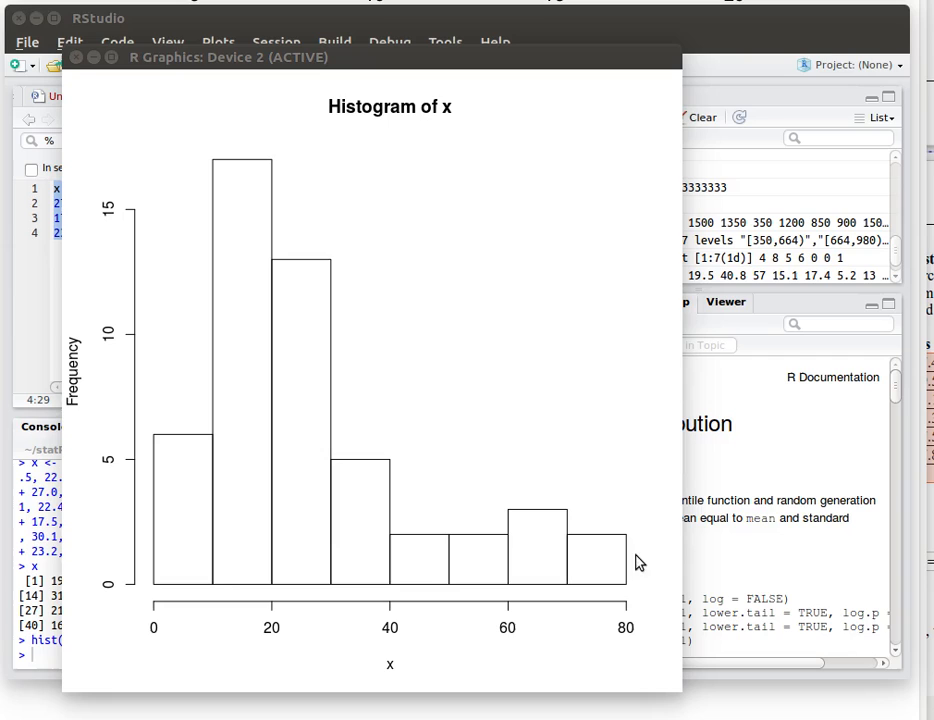
mouse_move(318, 585)
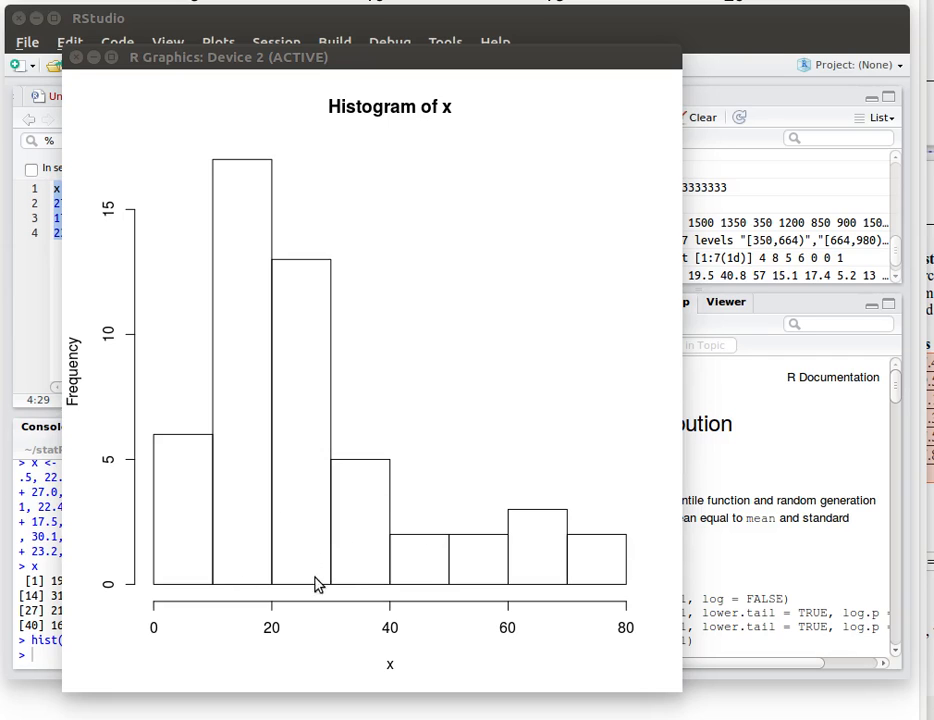
mouse_move(364, 562)
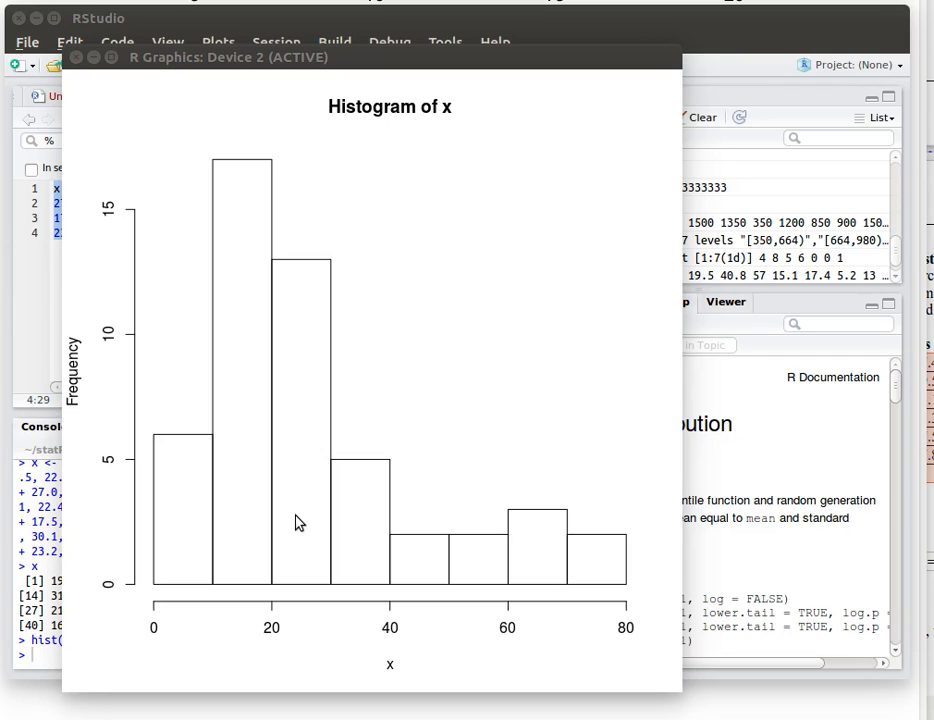
mouse_move(15, 250)
text(hist(x,)
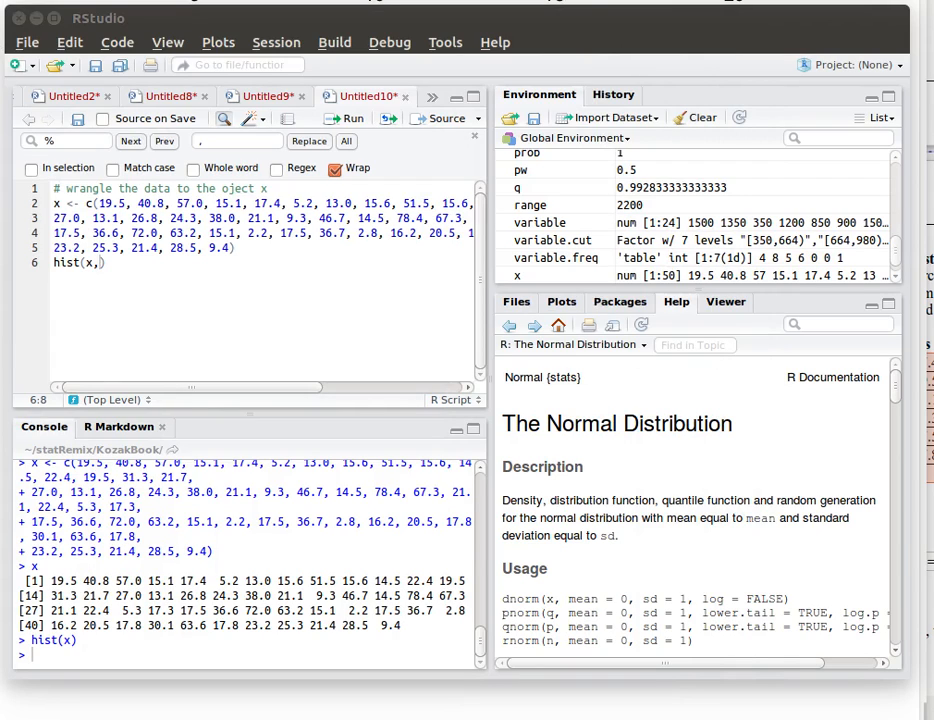
Give hist(x) the title 'Percent Increases of Tuition at Four-Year Colleges' and axis labels
text(main="Percent Increases of Tuition at Four-Year Colleges"))
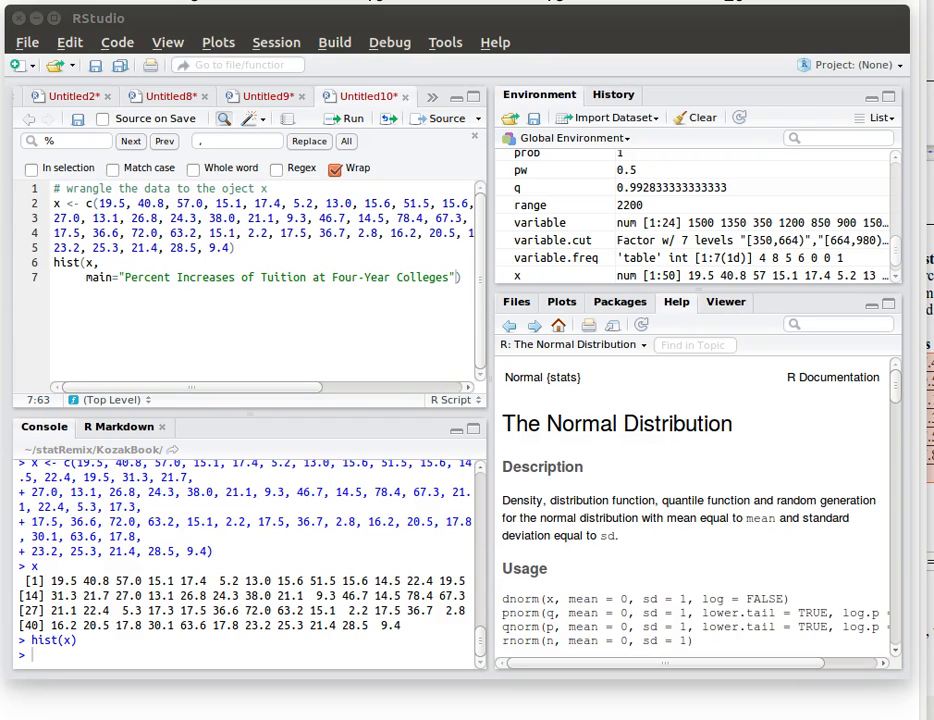
text(xlab = "Percent Increases",)
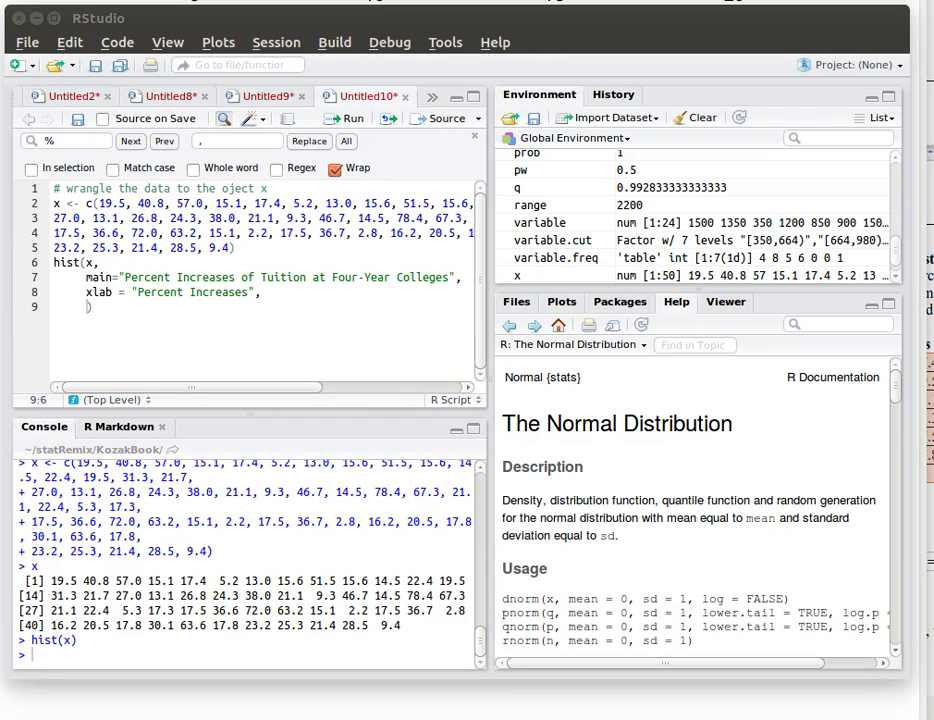
text(ylab = "Frequency"))
text(col="light green"))
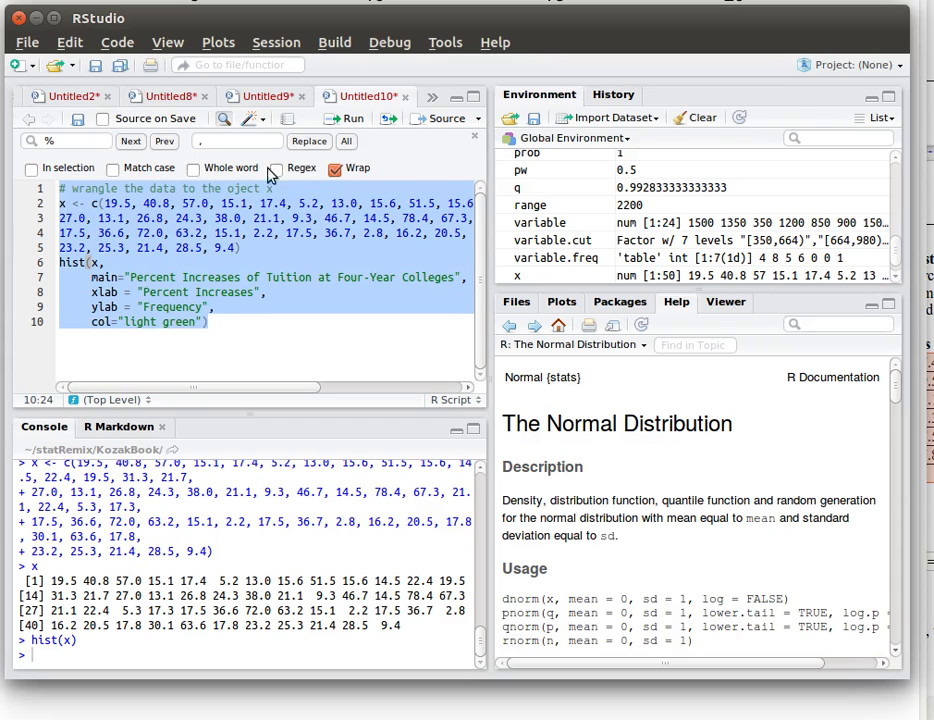
mouse_move(258, 172)
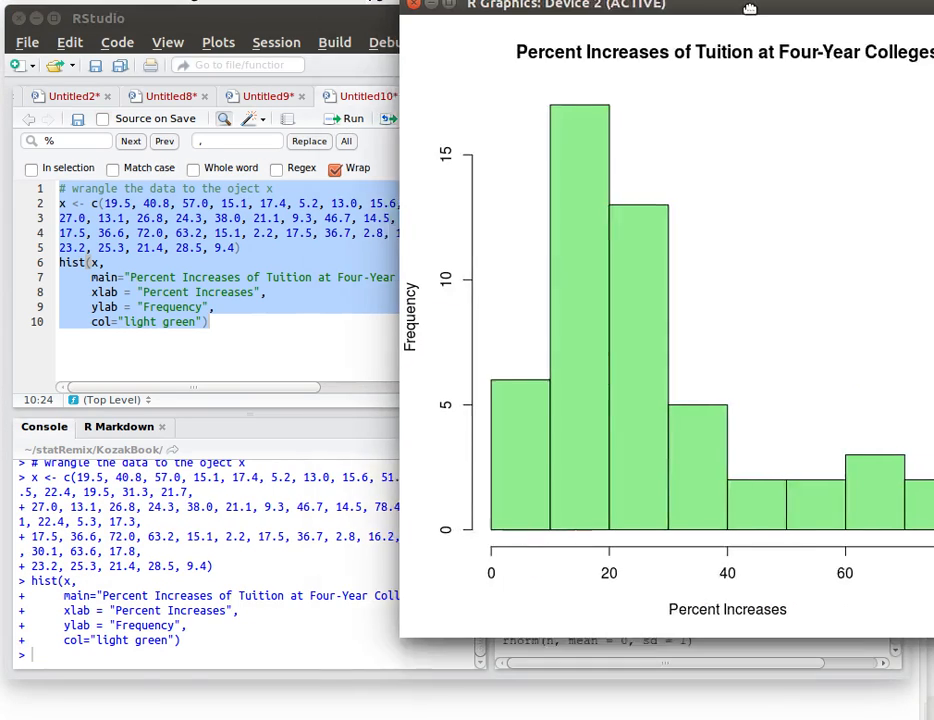
drag(749, 8, 394, 32)
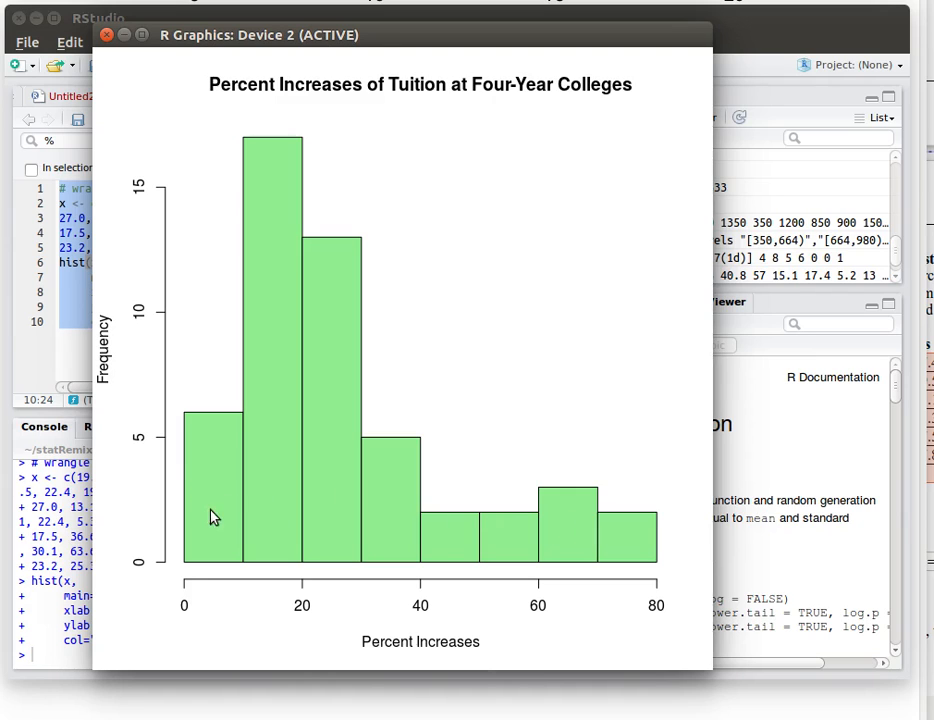
mouse_move(185, 572)
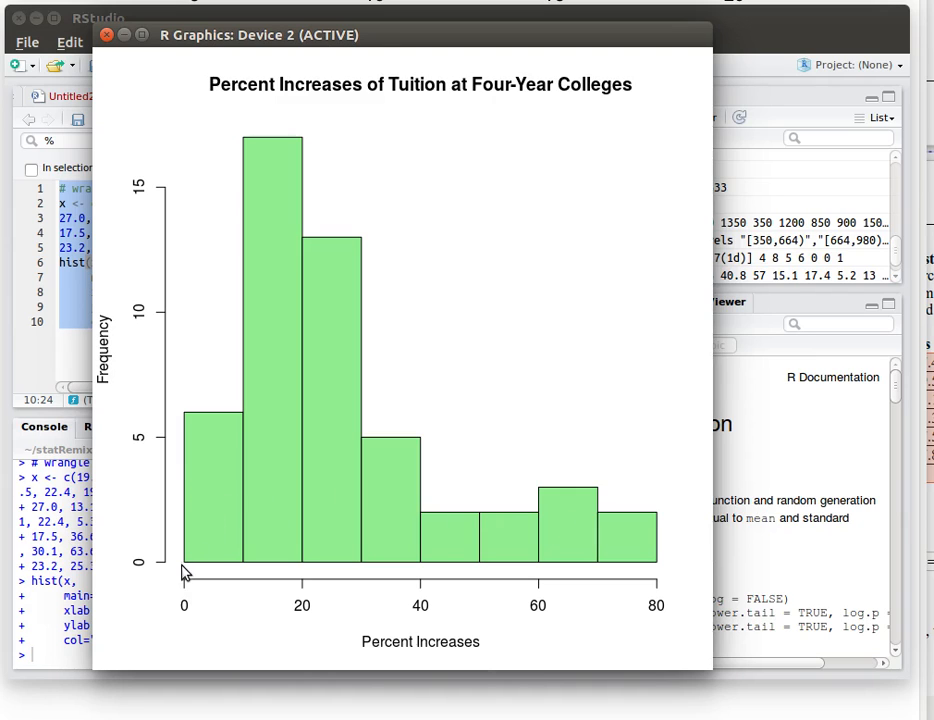
mouse_move(205, 528)
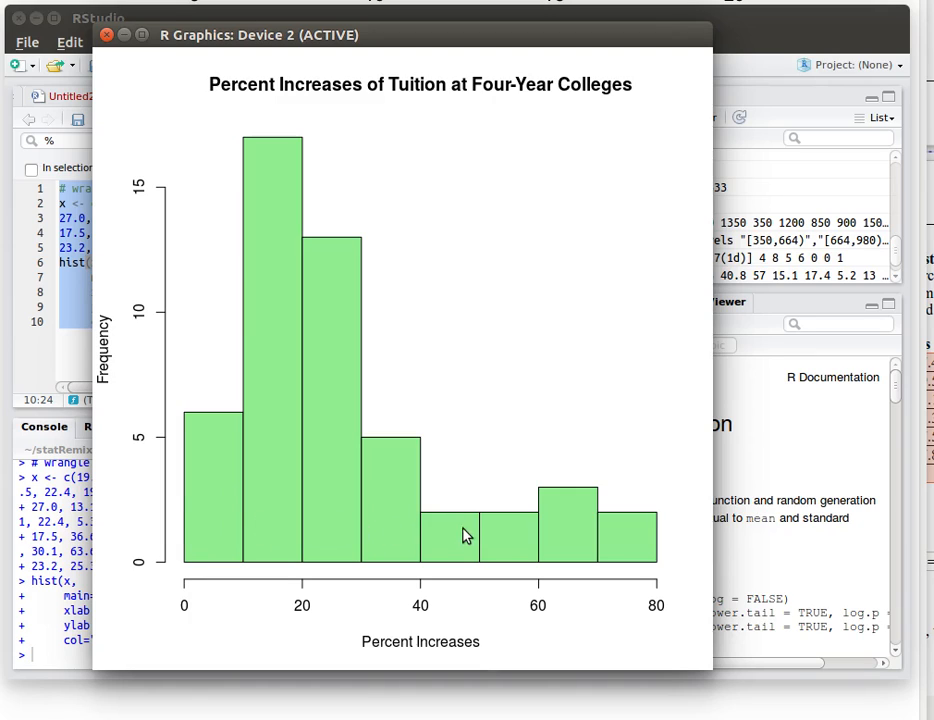
mouse_move(623, 547)
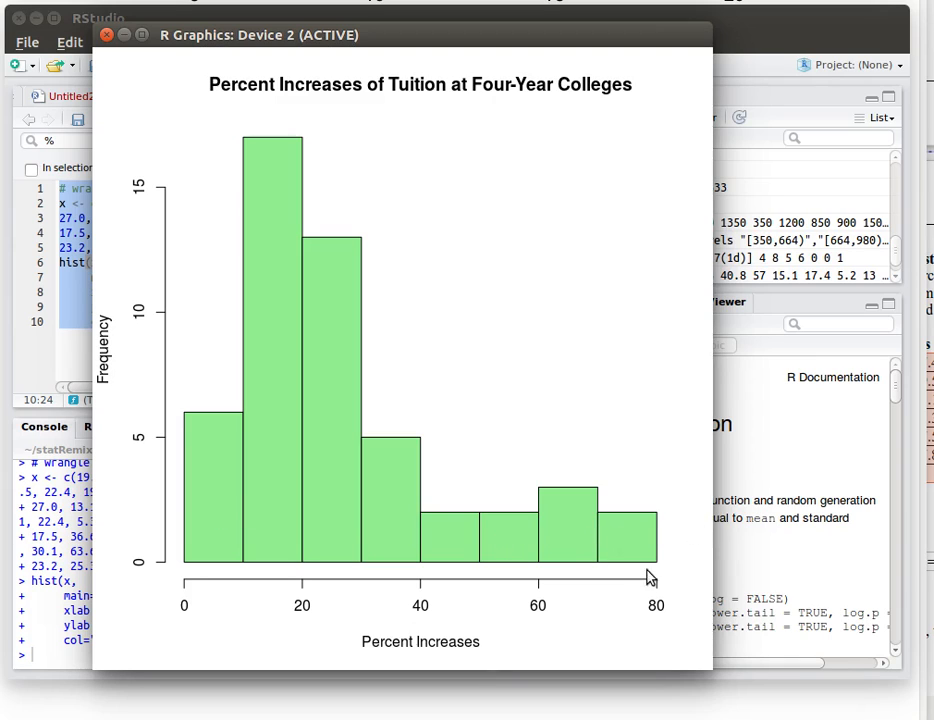
mouse_move(657, 588)
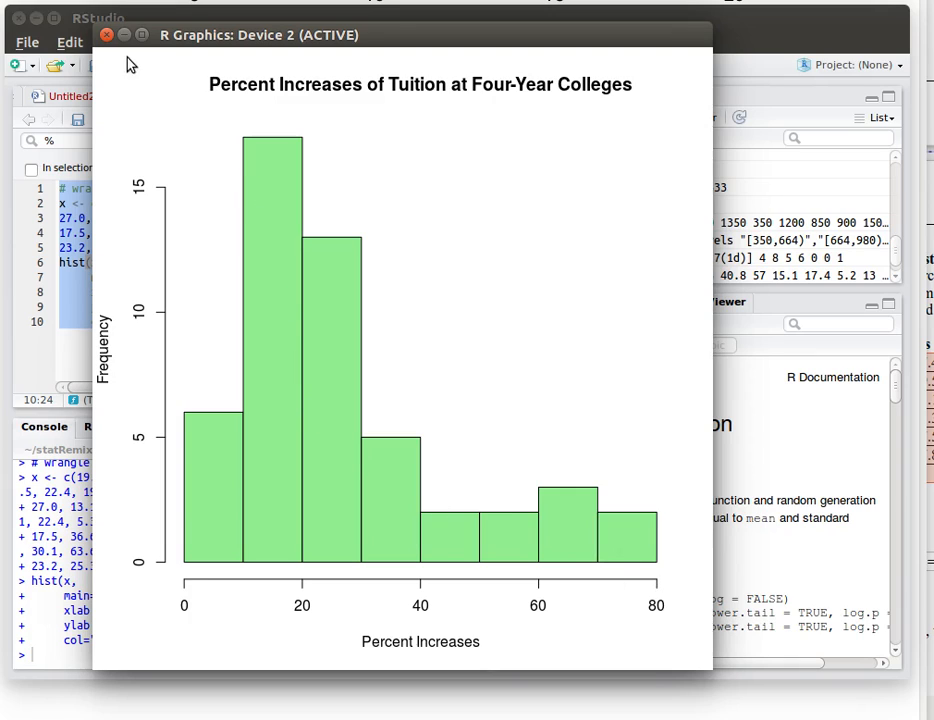
mouse_move(310, 420)
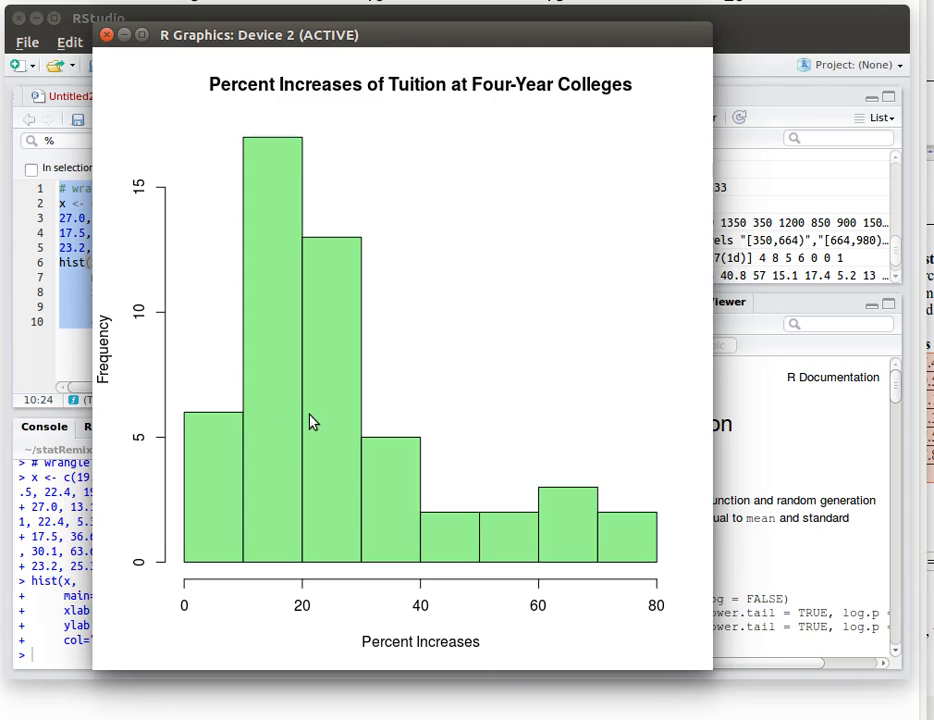
mouse_move(324, 461)
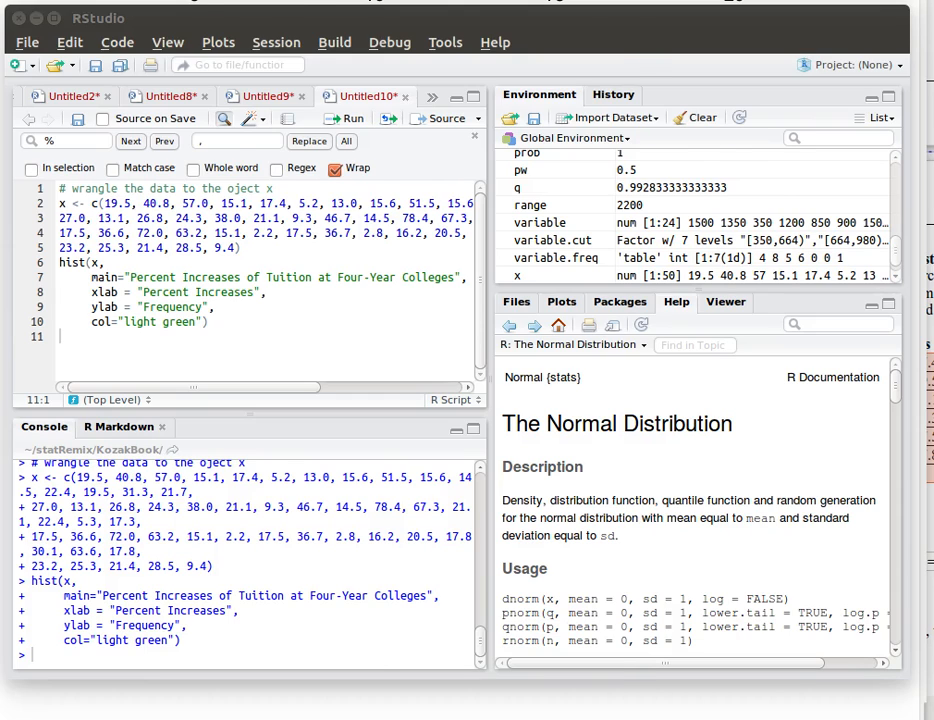
click(349, 118)
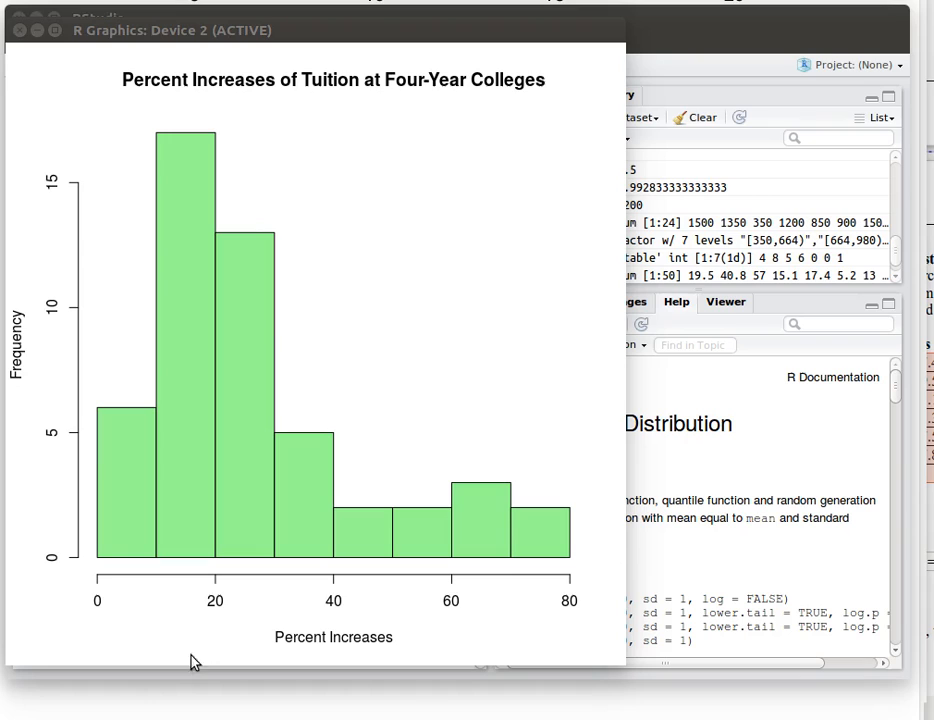
mouse_move(100, 565)
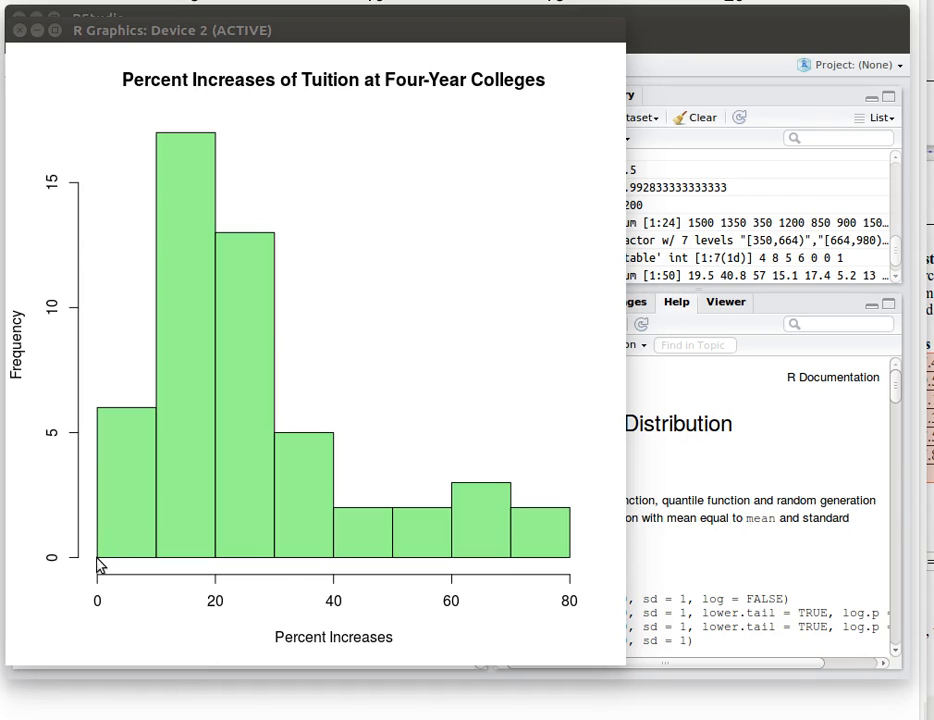
mouse_move(570, 563)
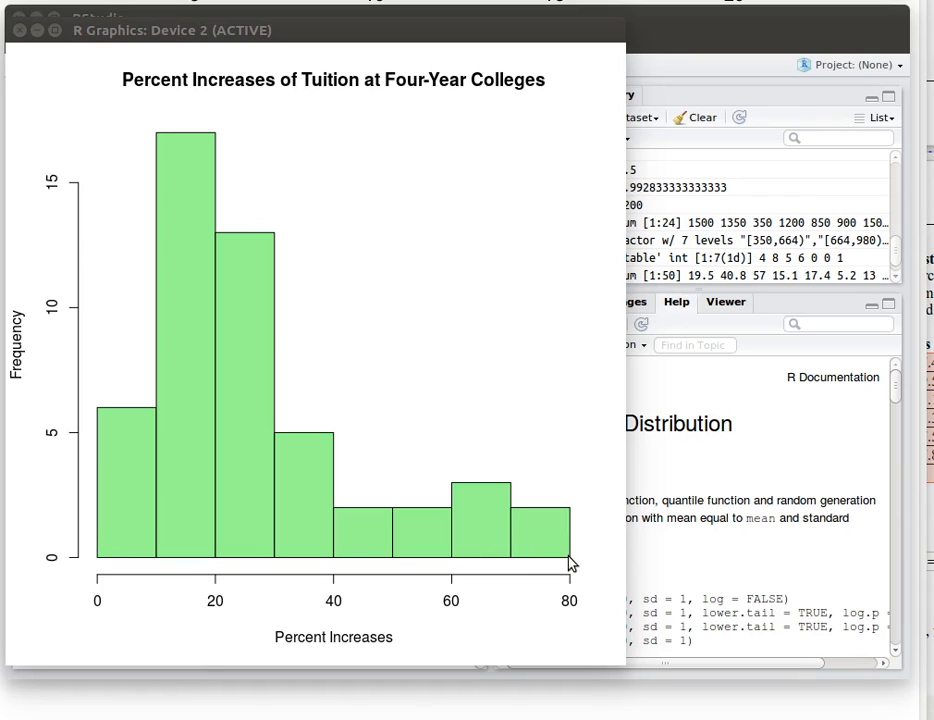
mouse_move(175, 535)
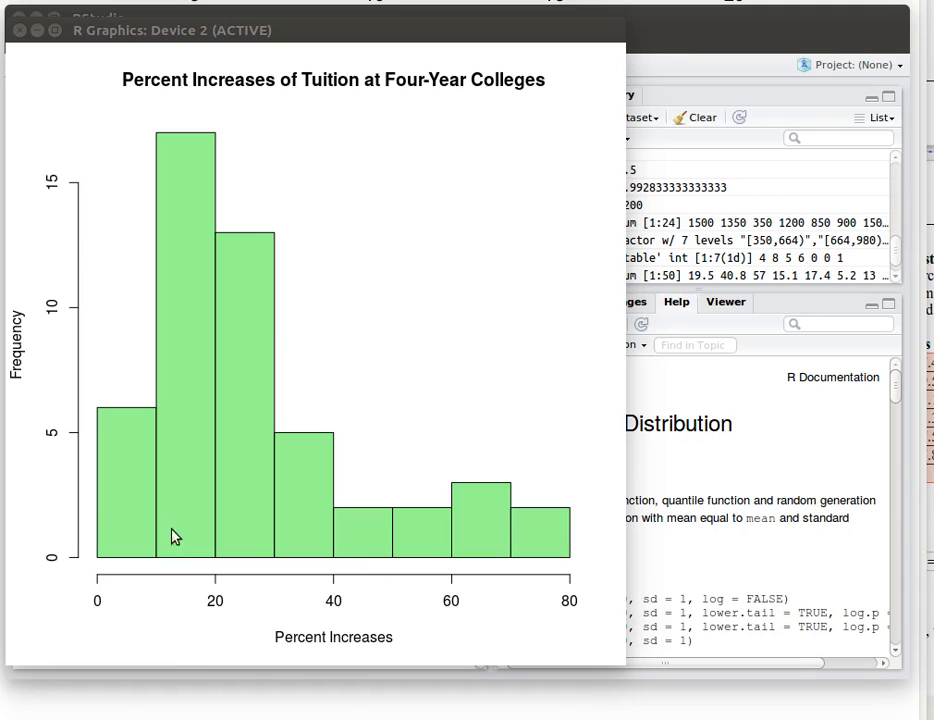
mouse_move(477, 545)
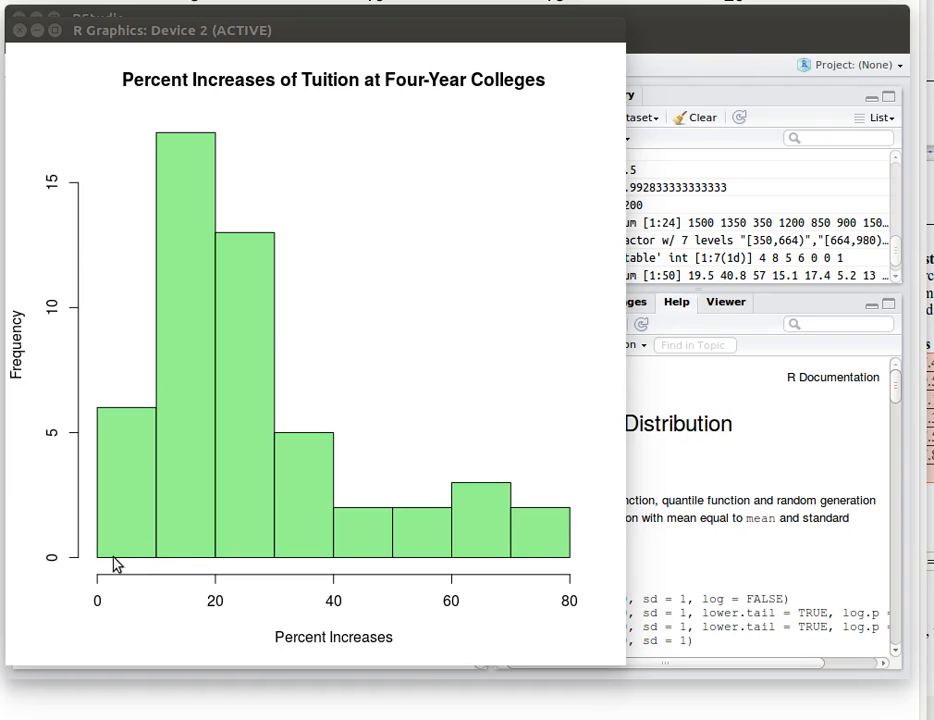
mouse_move(140, 549)
text(cw <- 80/)
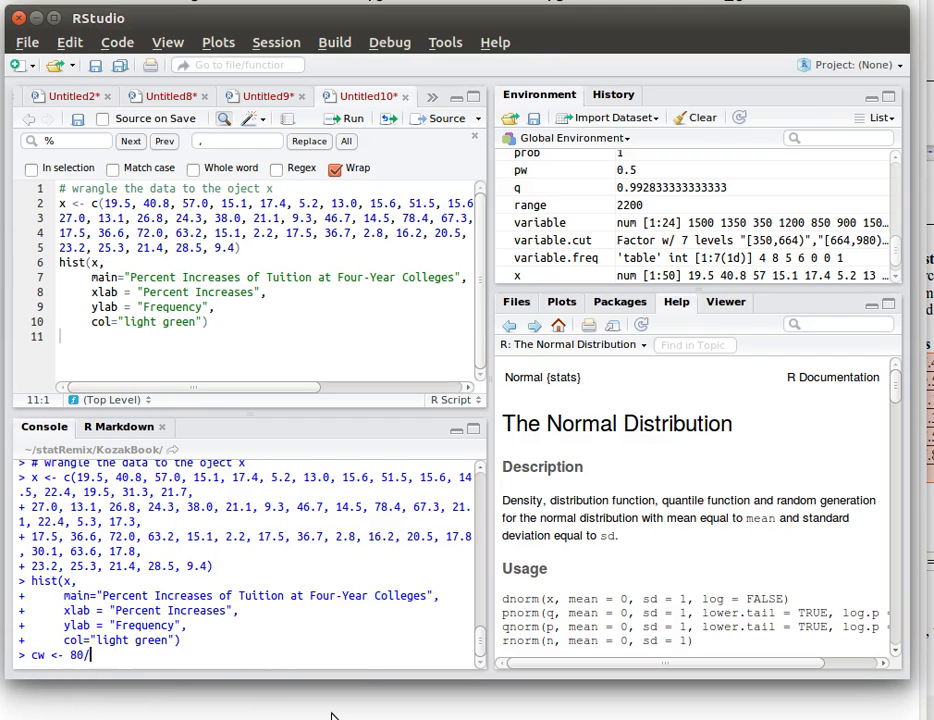
Compute class width cw <- 80/8, set breaks <- seq(0,80,cw), and build x.freq with cut
text(8)
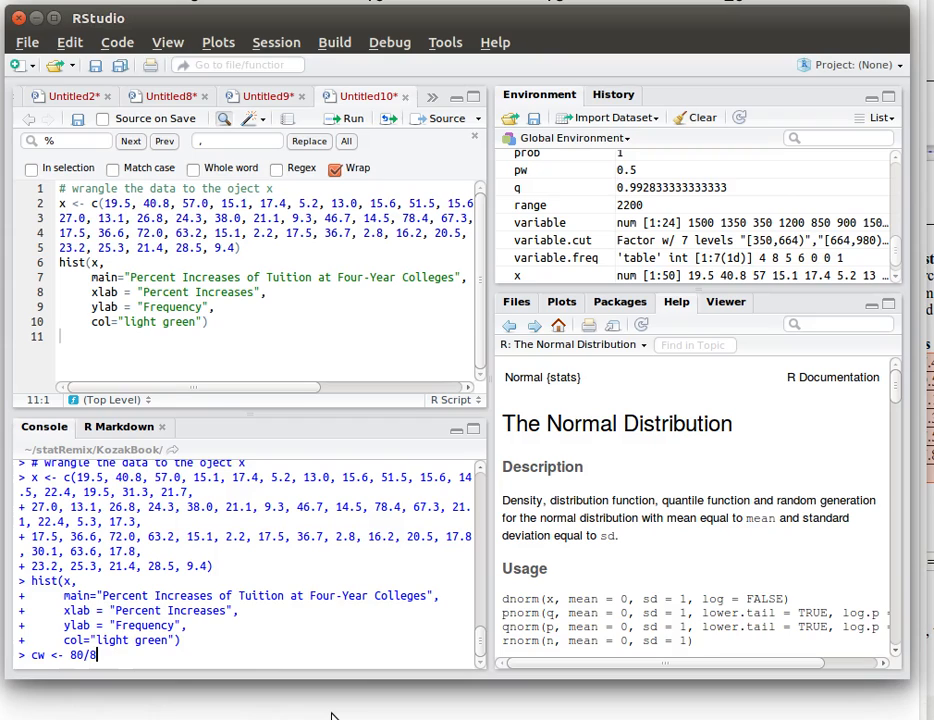
key(Return)
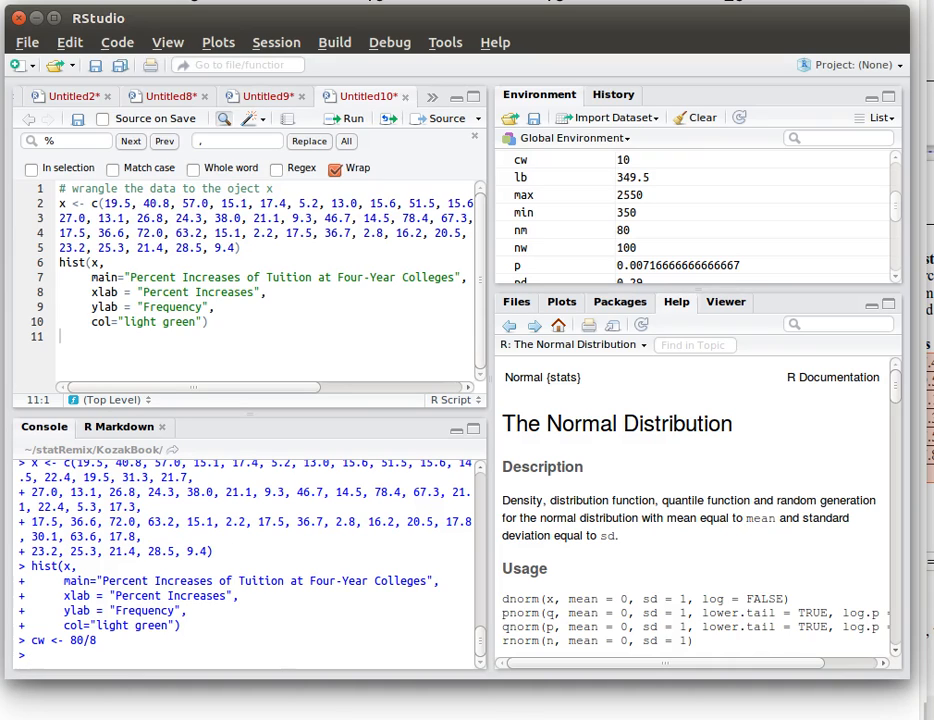
text(breaks <- seq(0,80,cw))
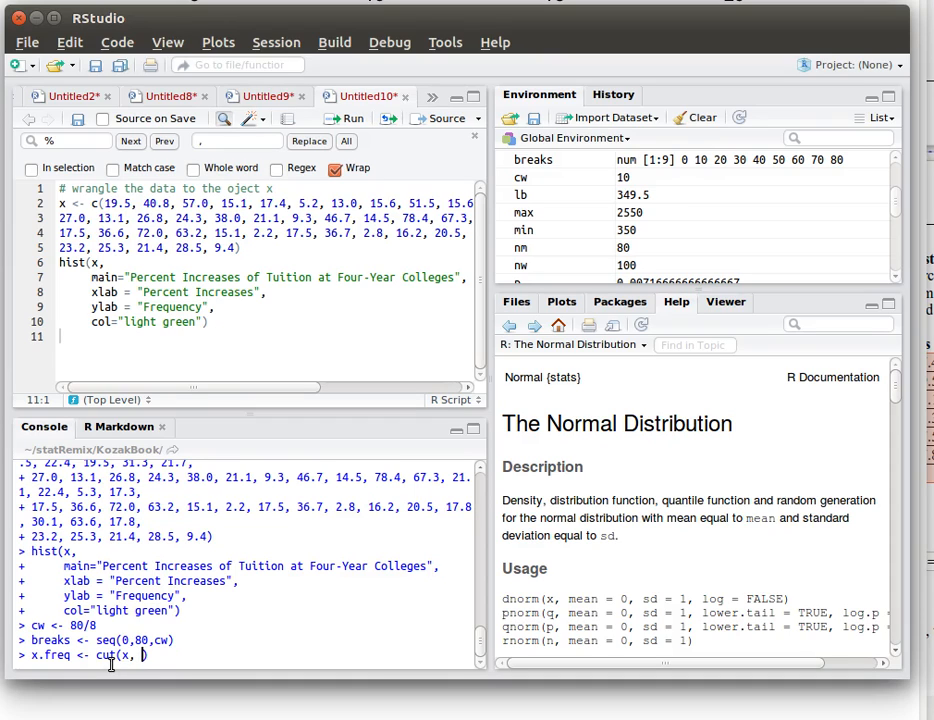
text(bra)
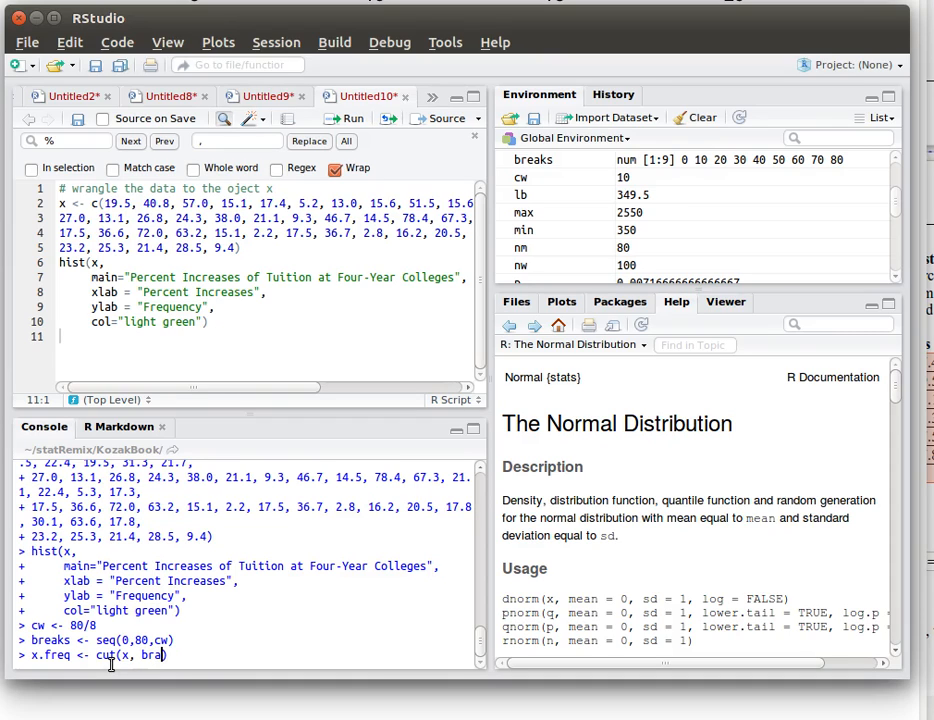
text(eaks=breaks, right=FALSE)
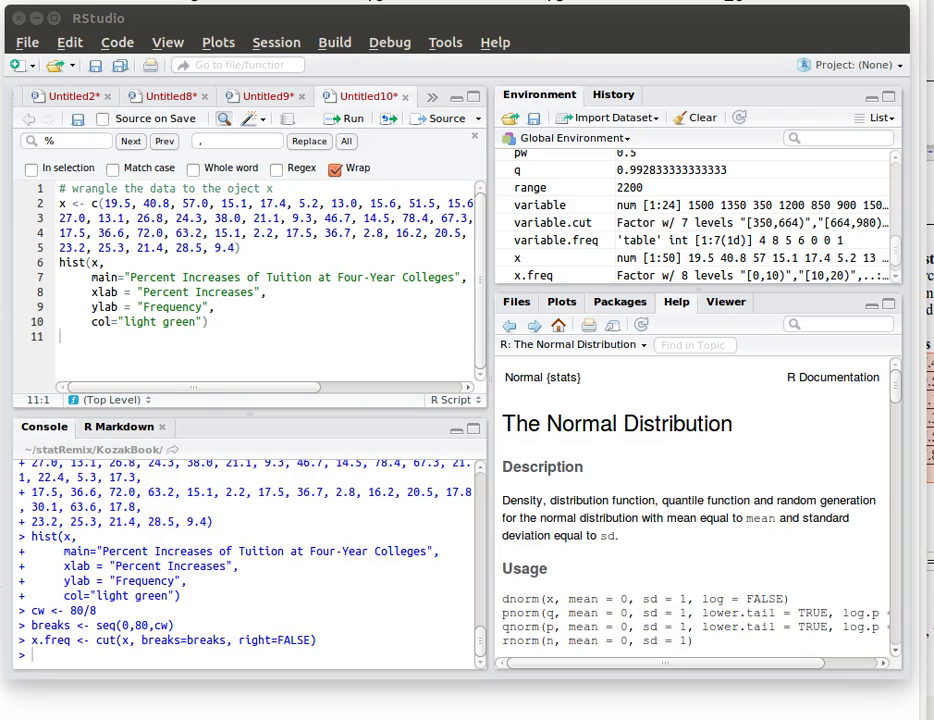
mouse_move(344, 430)
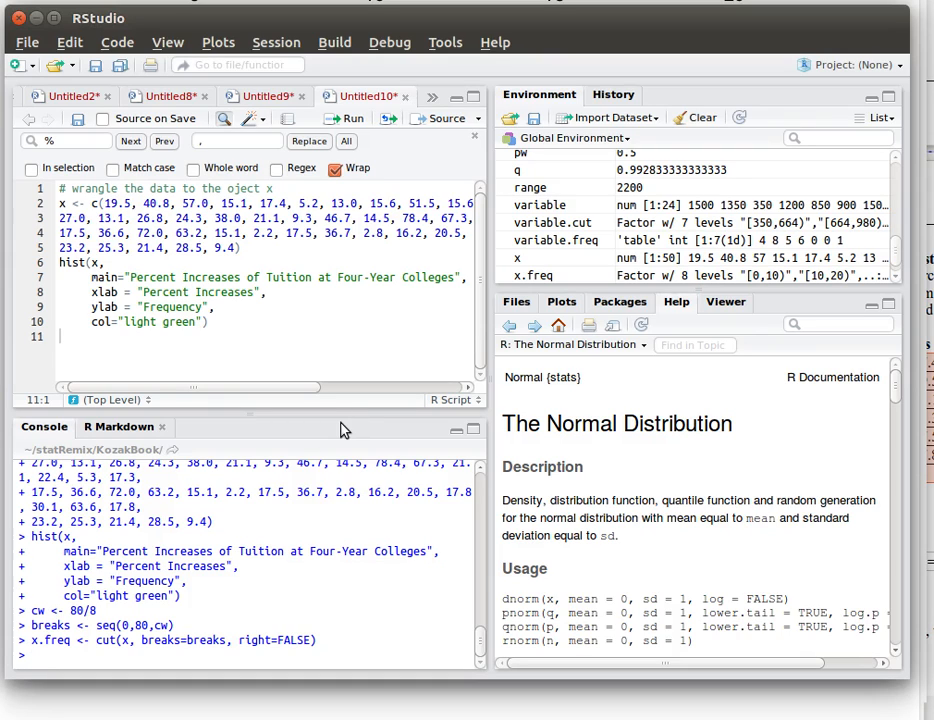
Print breaks and x.freq, then the frequency table with counts 6, 17, 13, 5, 2, 2, 3, 2
text(breaks)
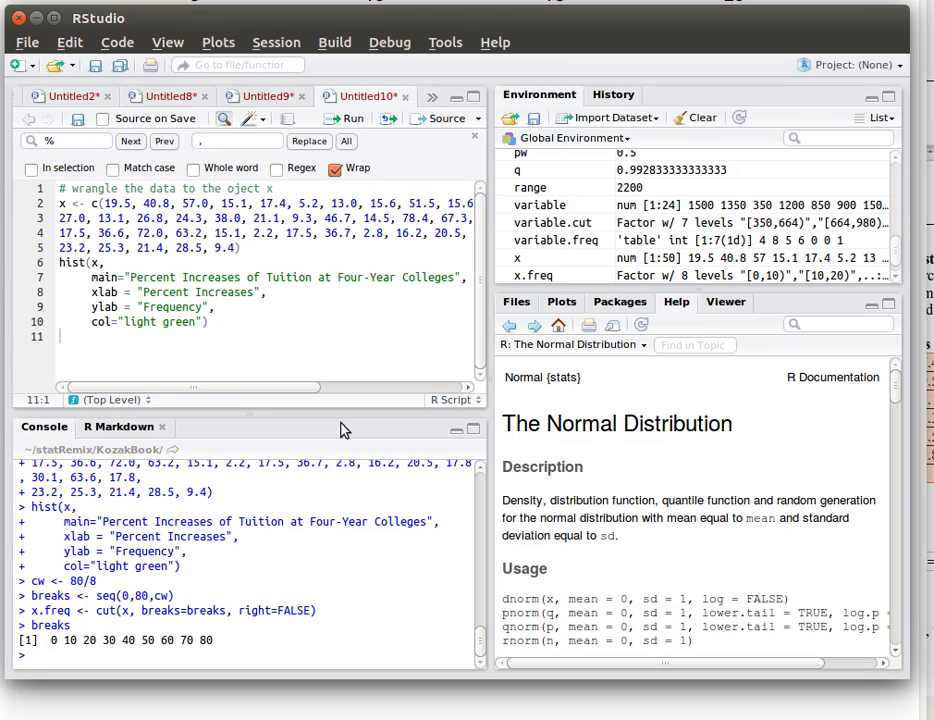
text(x.freq)
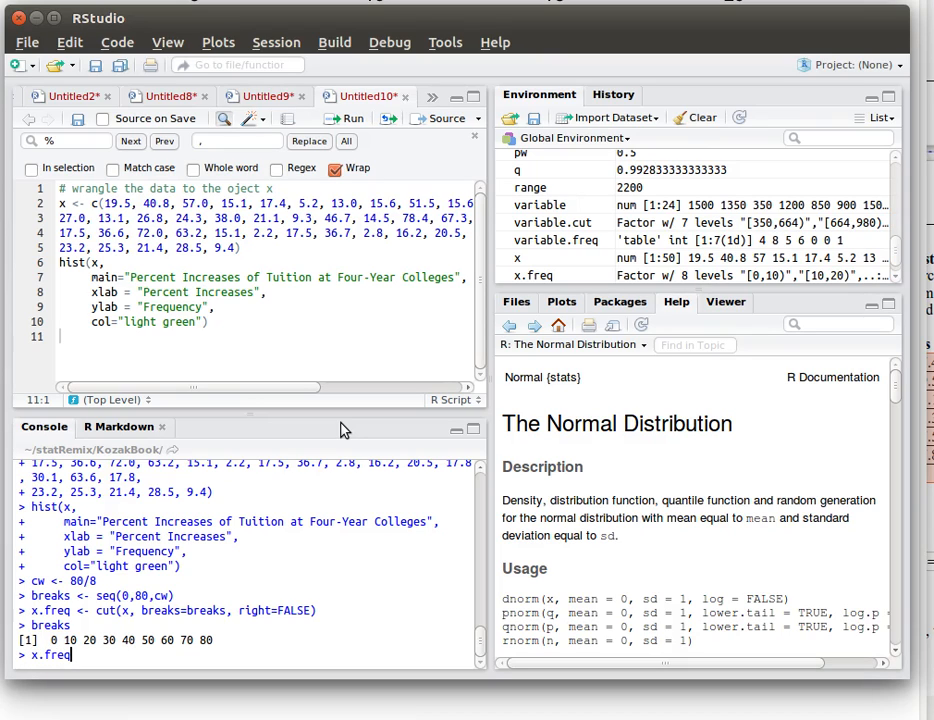
key(Return)
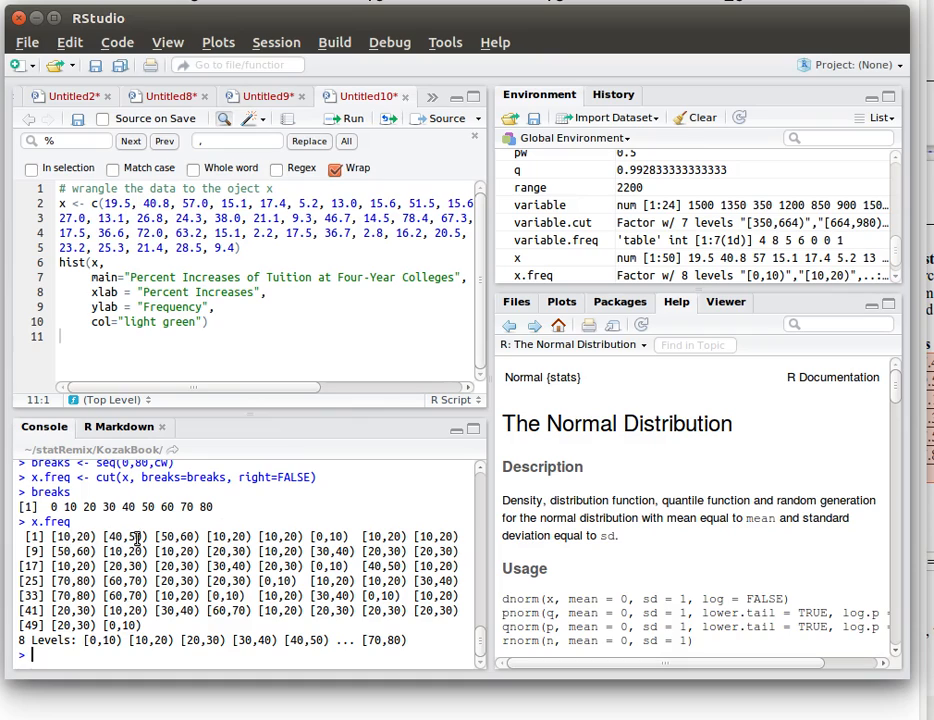
mouse_move(97, 548)
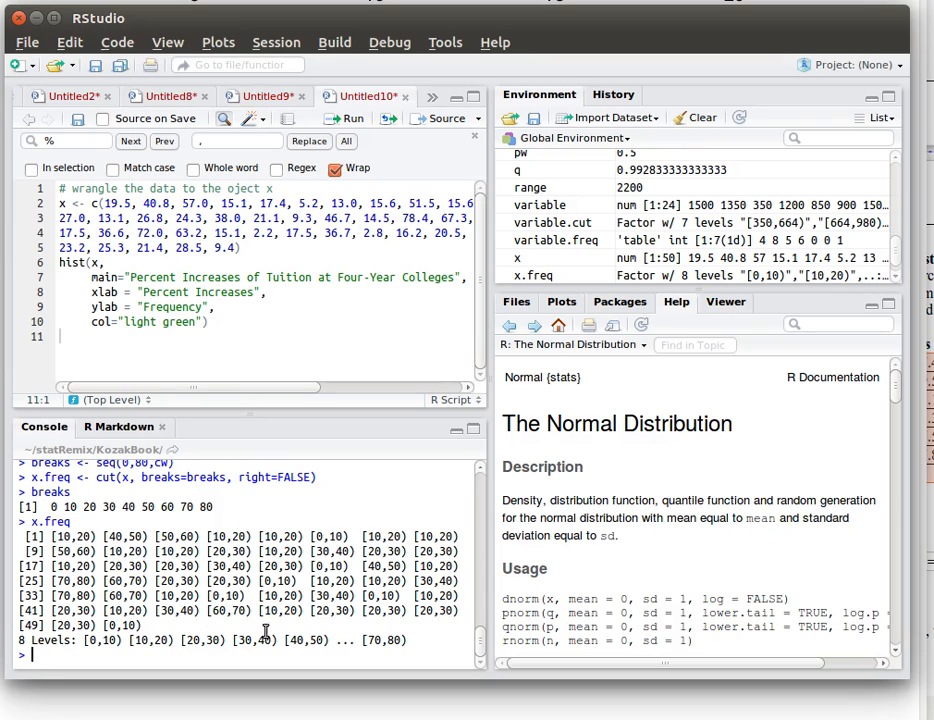
mouse_move(458, 560)
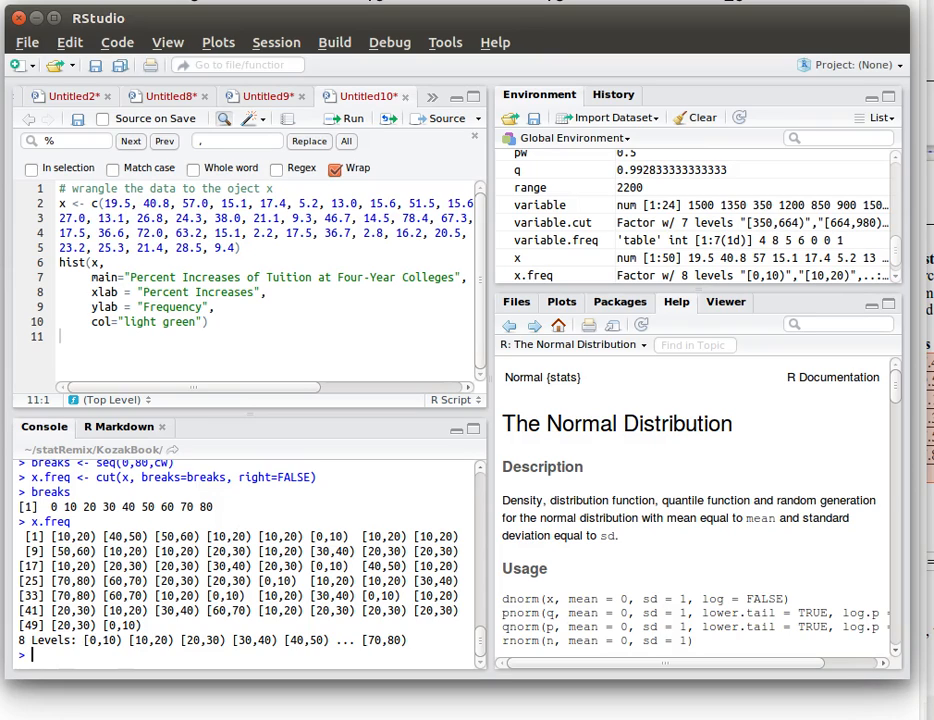
text(table(x.freq))
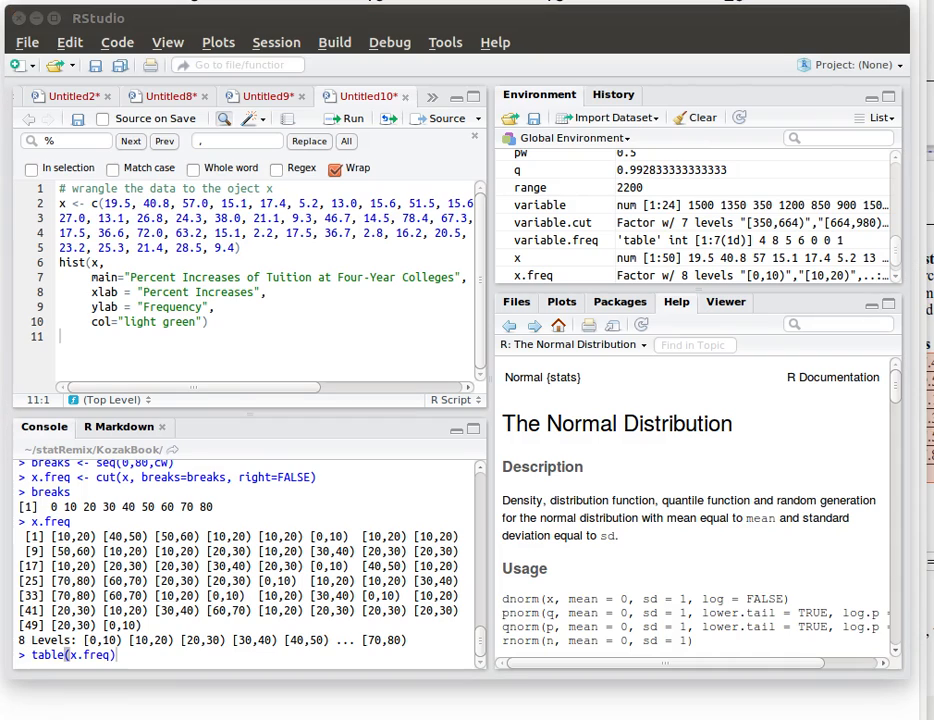
mouse_move(238, 660)
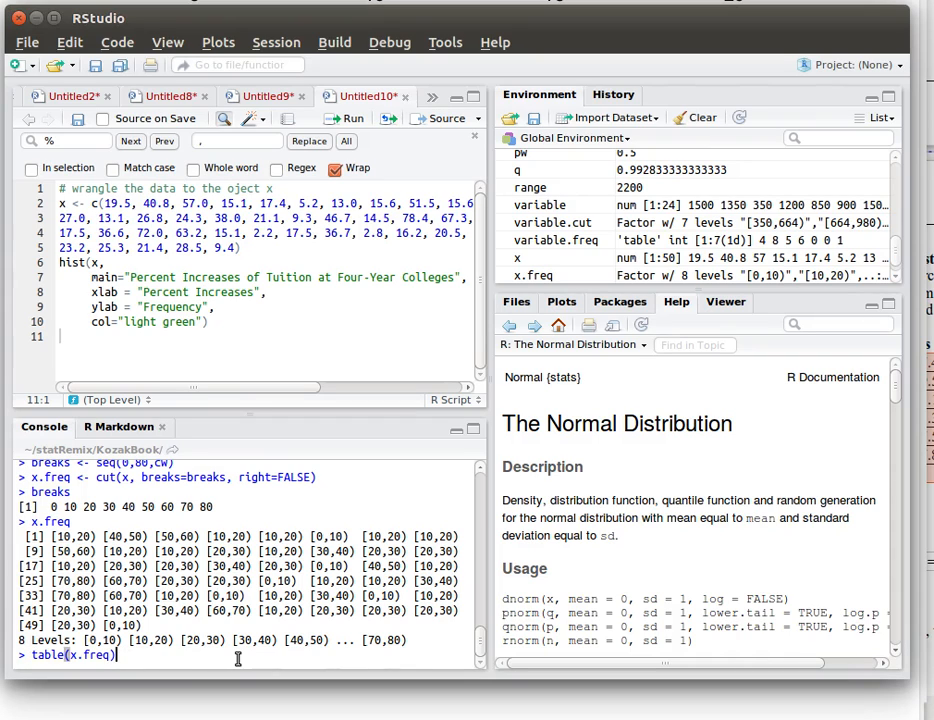
key(Return)
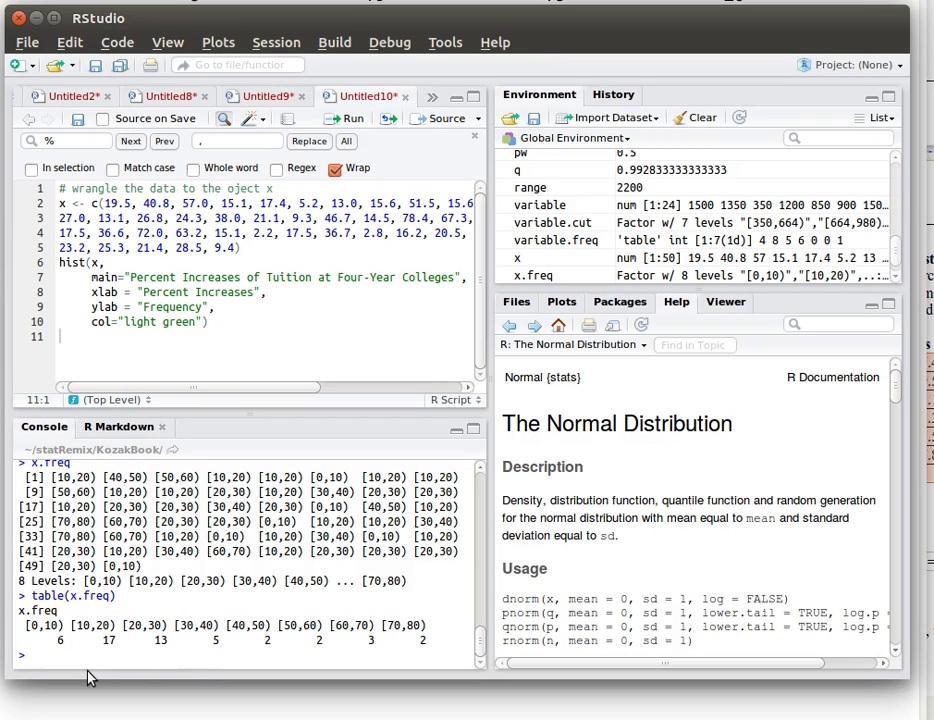
mouse_move(65, 655)
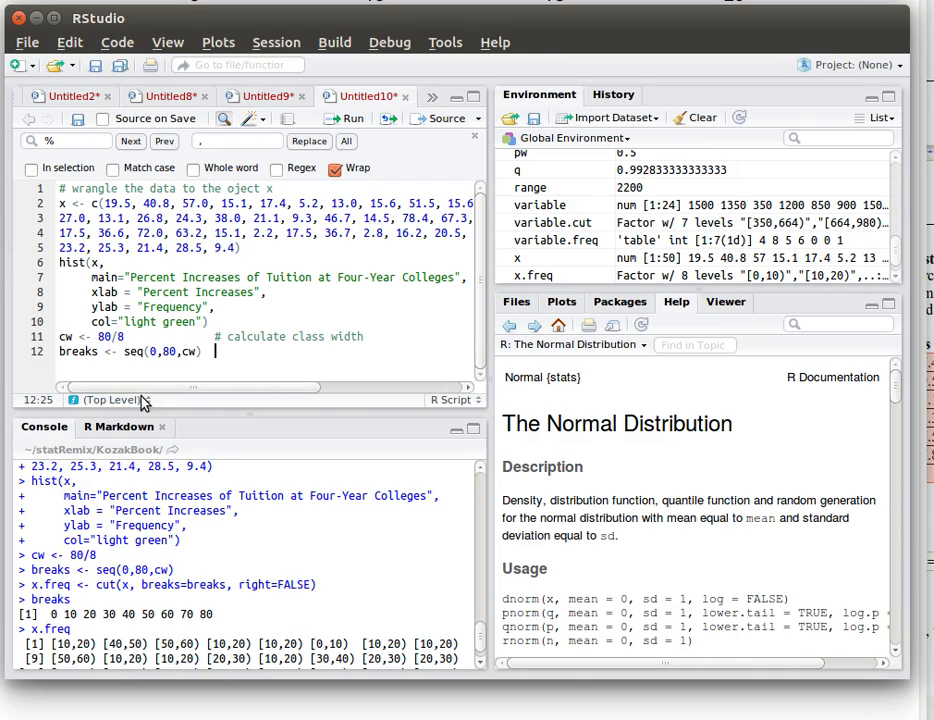
Add the cw, breaks, cut and table(x.freq) lines to the script with # comments
text(# create breaks)
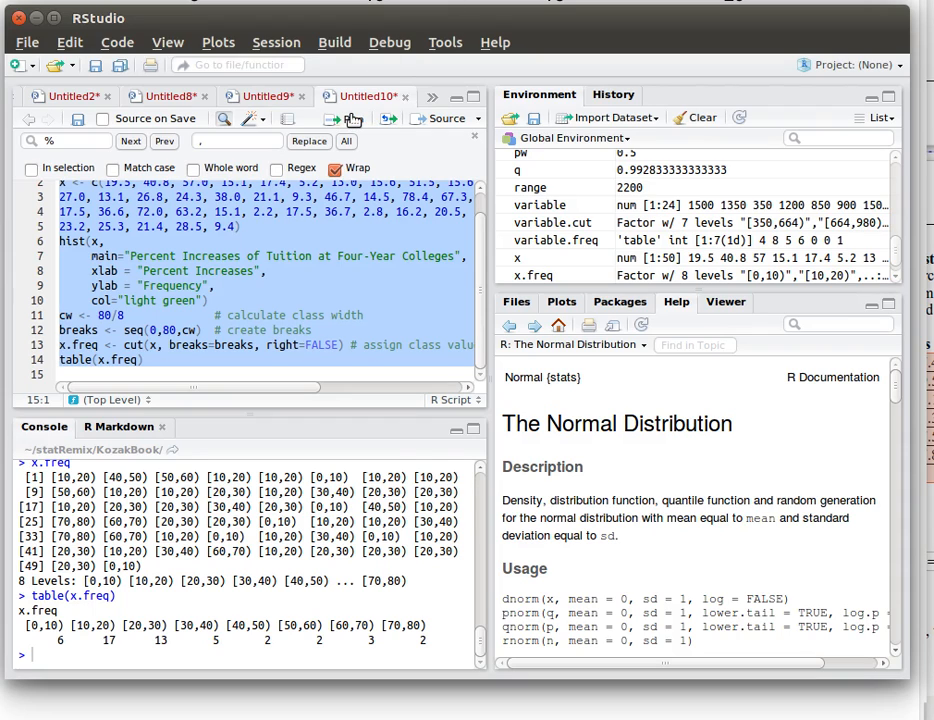
Rerun the script lines and comment table(x.freq) as 'frequency distribution table'
click(345, 118)
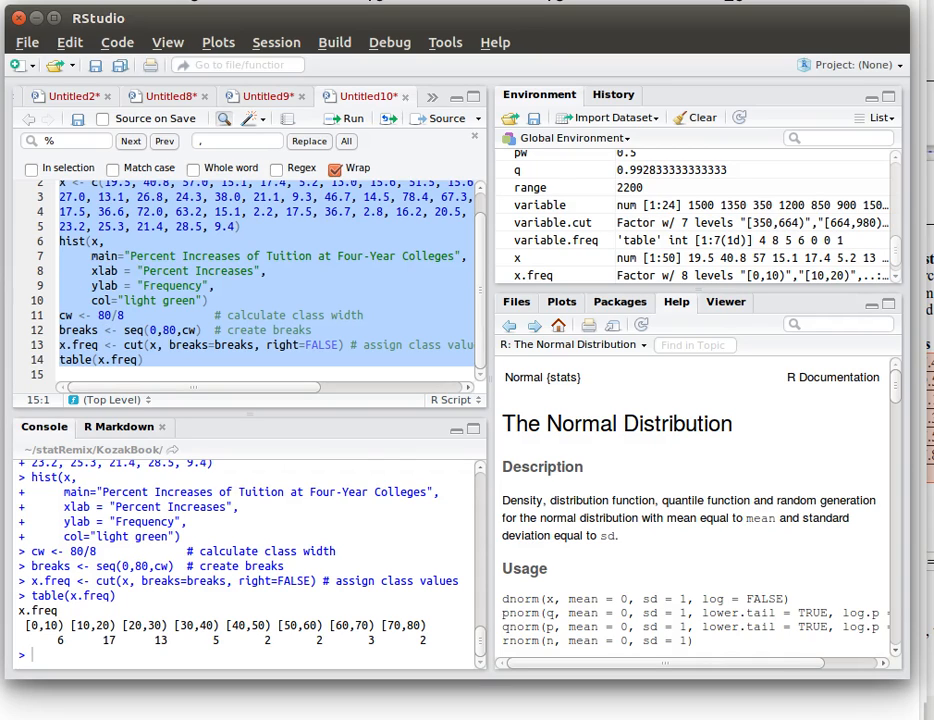
text(# frequency distribution table)
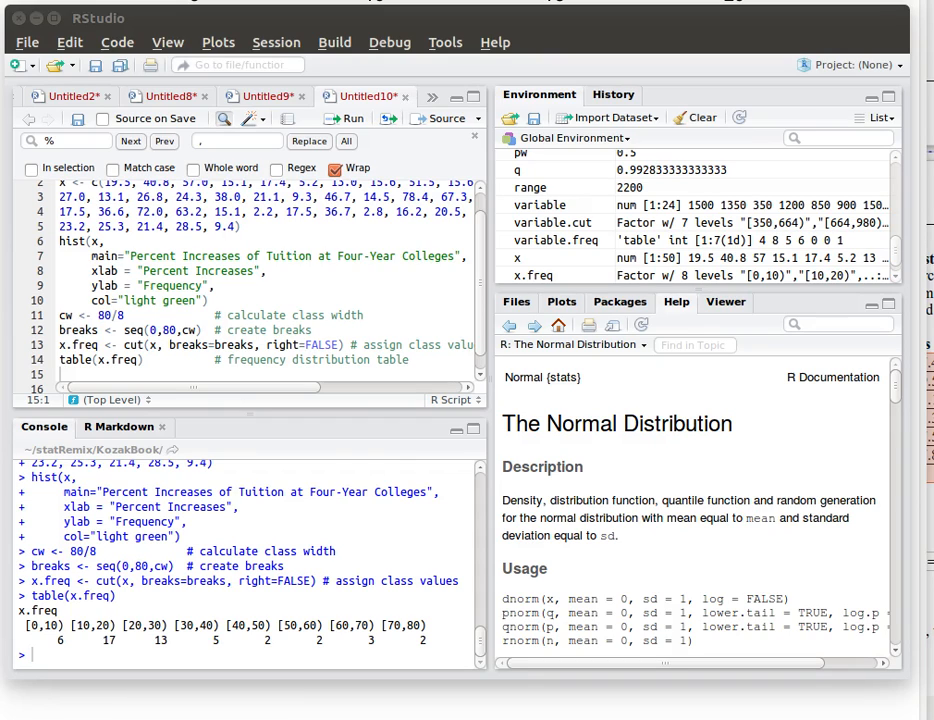
Store the frequency table in the console as x.fd <- table(x.freq)
text(cumsum(x.freq))
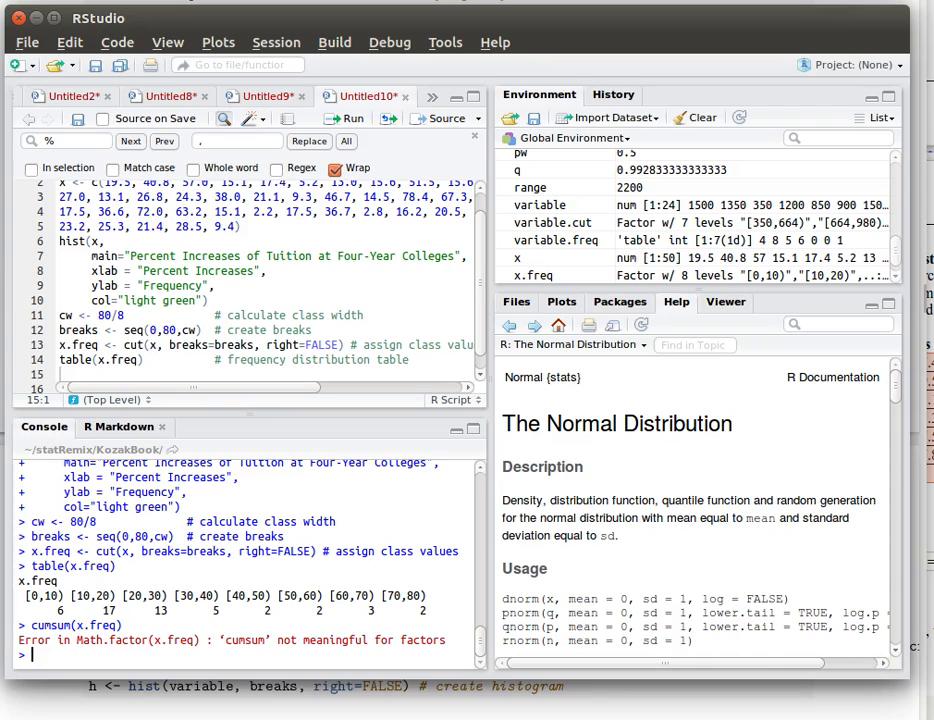
text(x.fd <- table(x.freq))
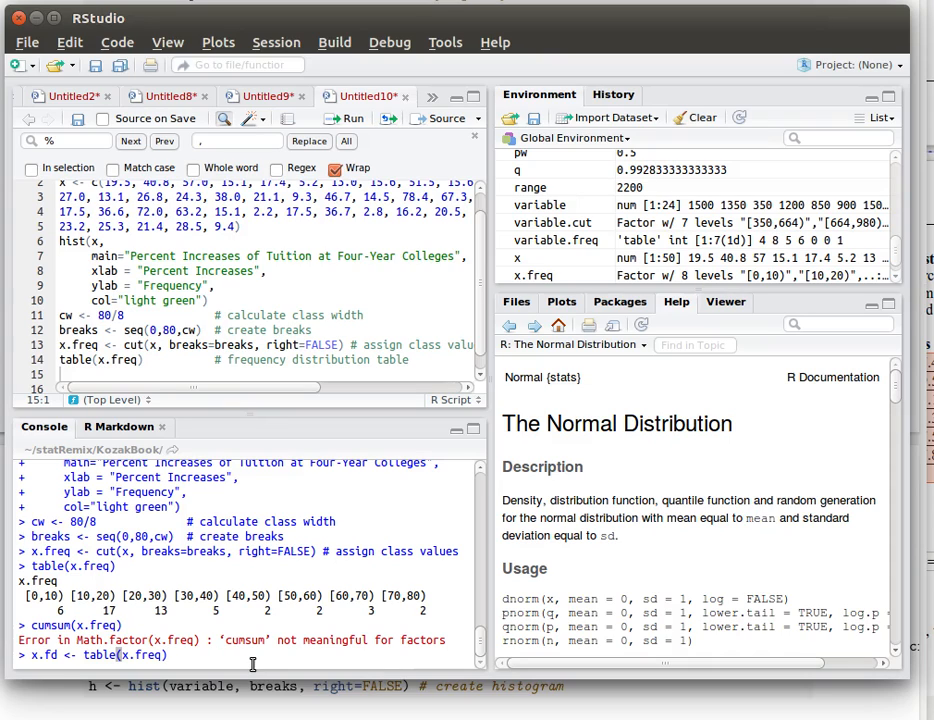
key(Return)
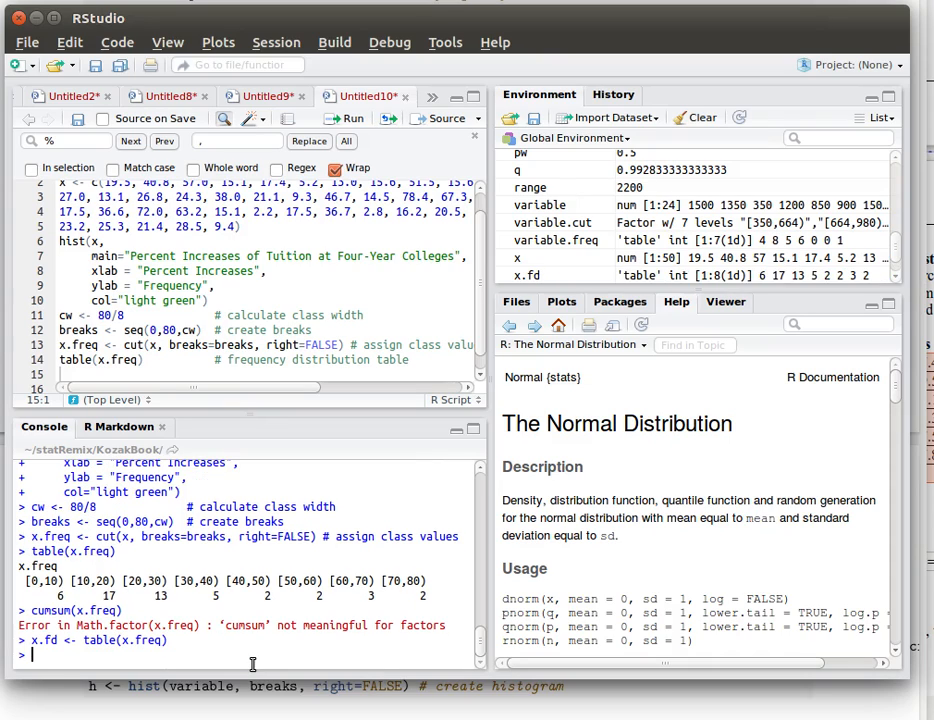
Run cumsum on x.fd to get cumulative frequencies 6, 23, 36, 41, 43, 45, 48, 50
text(cu)
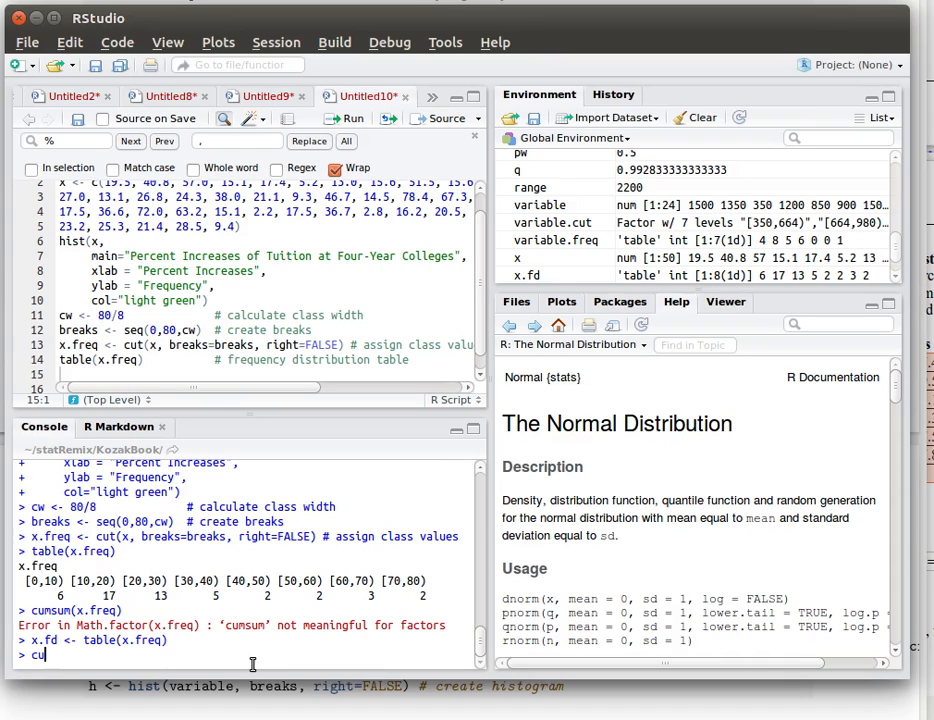
text(msum()
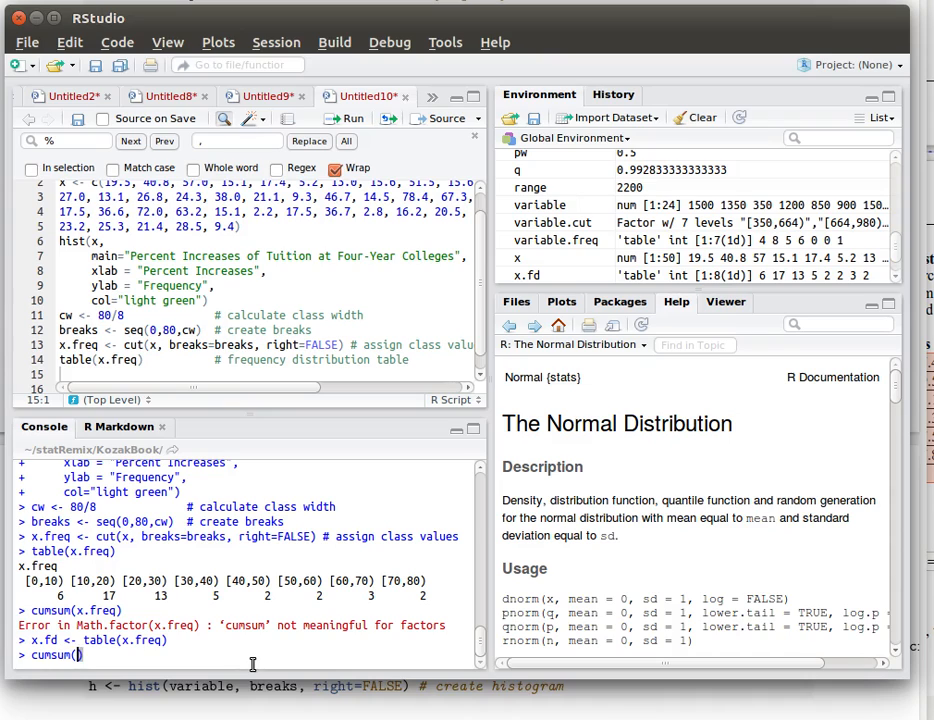
text(s)
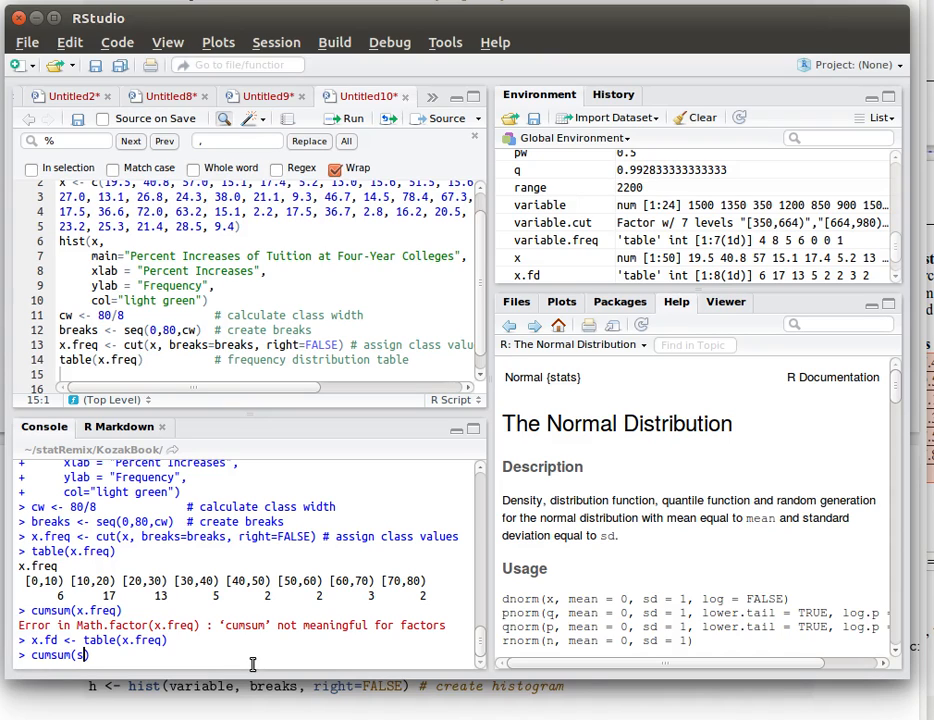
text(fr)
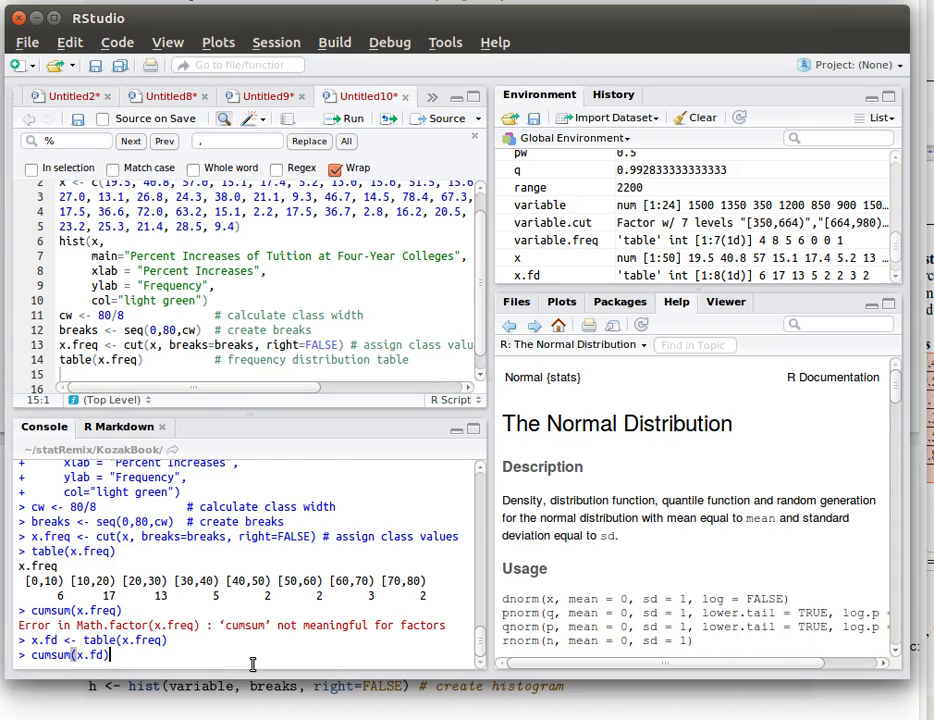
key(Return)
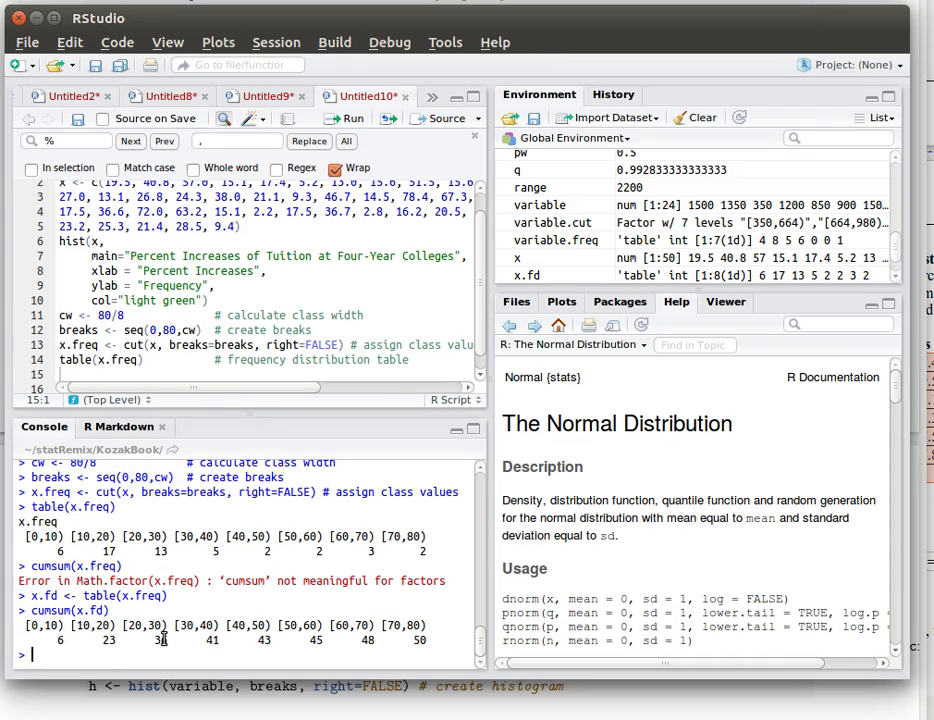
mouse_move(447, 608)
text(x.cumfd <- cumsum(x.fd))
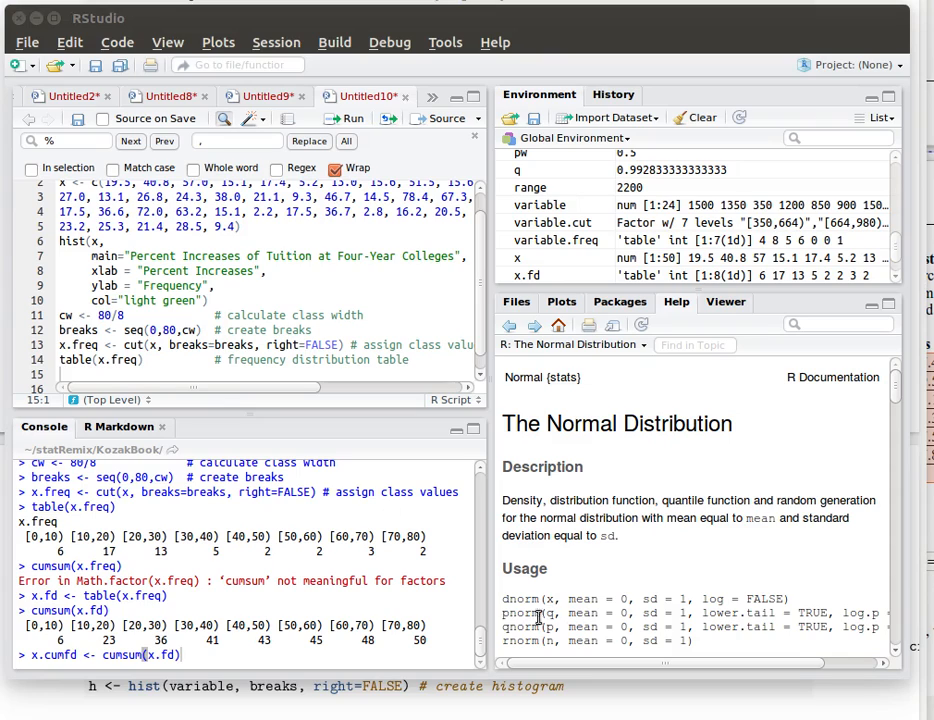
mouse_move(40, 680)
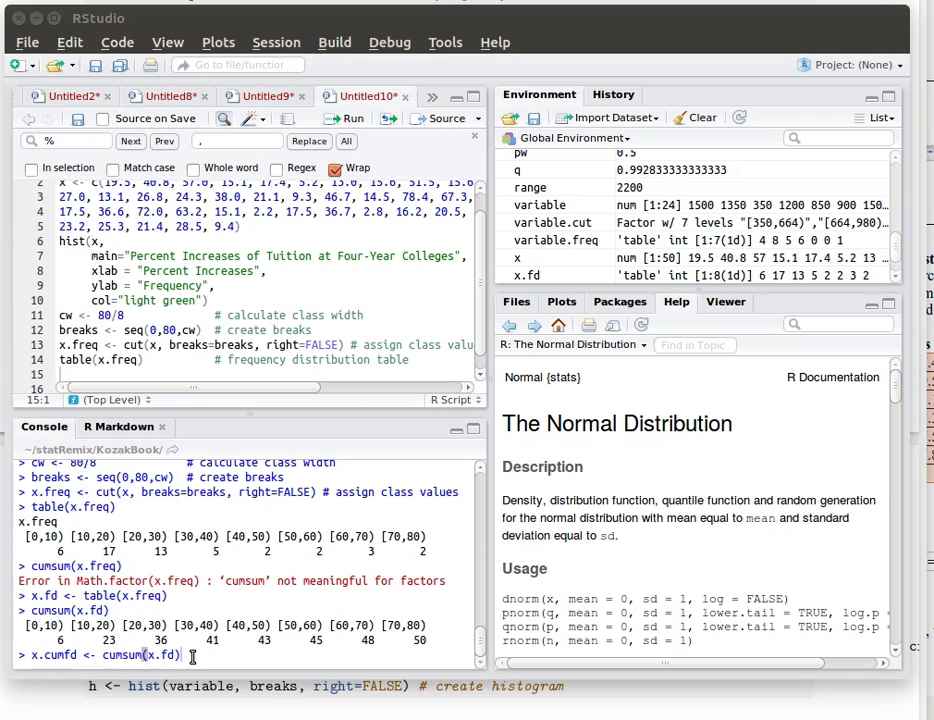
mouse_move(58, 666)
text(x.)
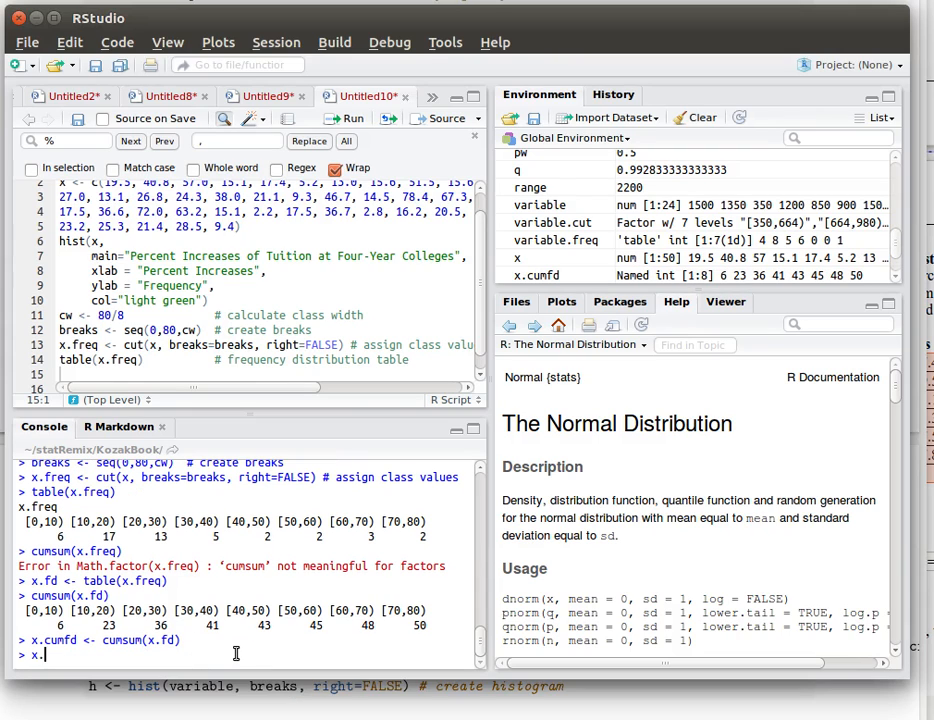
Store cumsum(x.fd) as x.cumfd and print it with the breaks 0 through 80
text(cumfd)
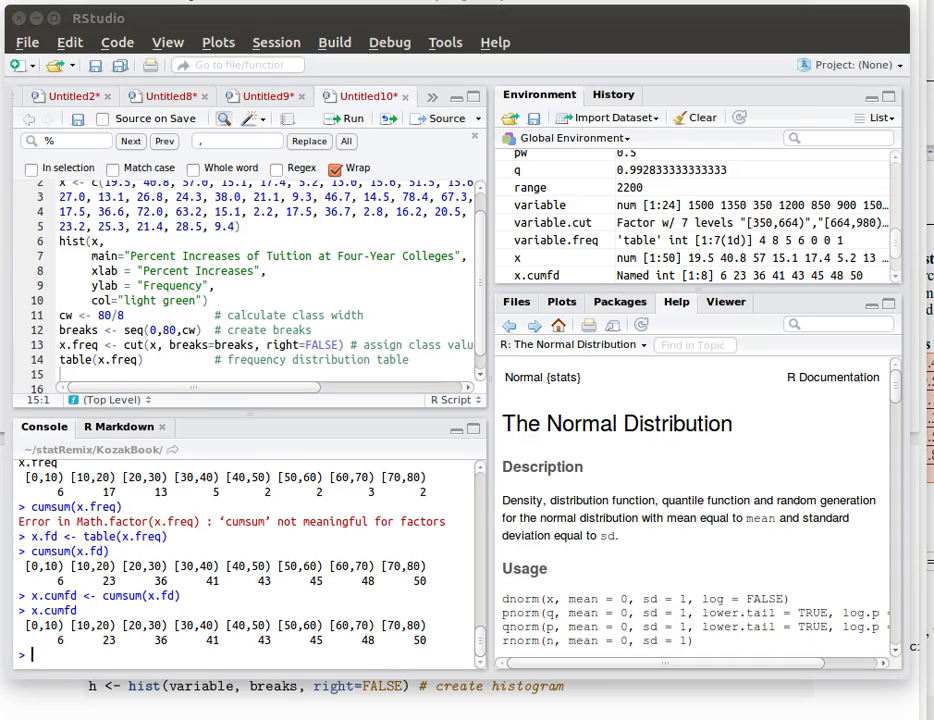
key(Return)
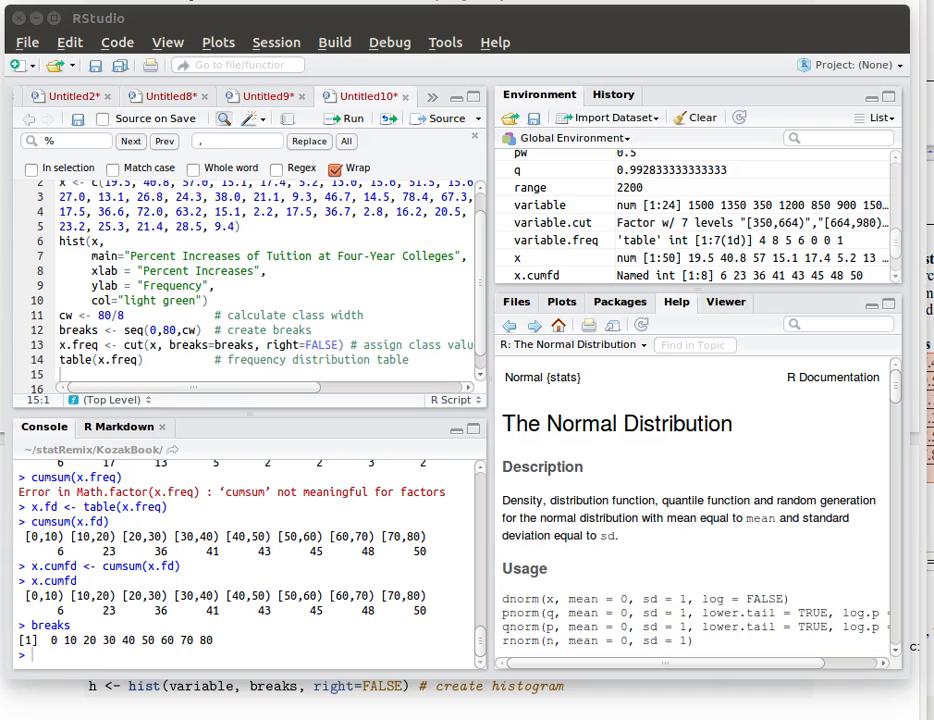
Create x0.cumfd with a leading zero, confirm lengths of 9, and enter plot(breaks,x0.cumfd)
text(x0.cumfd <- c(0,x.cumfd))
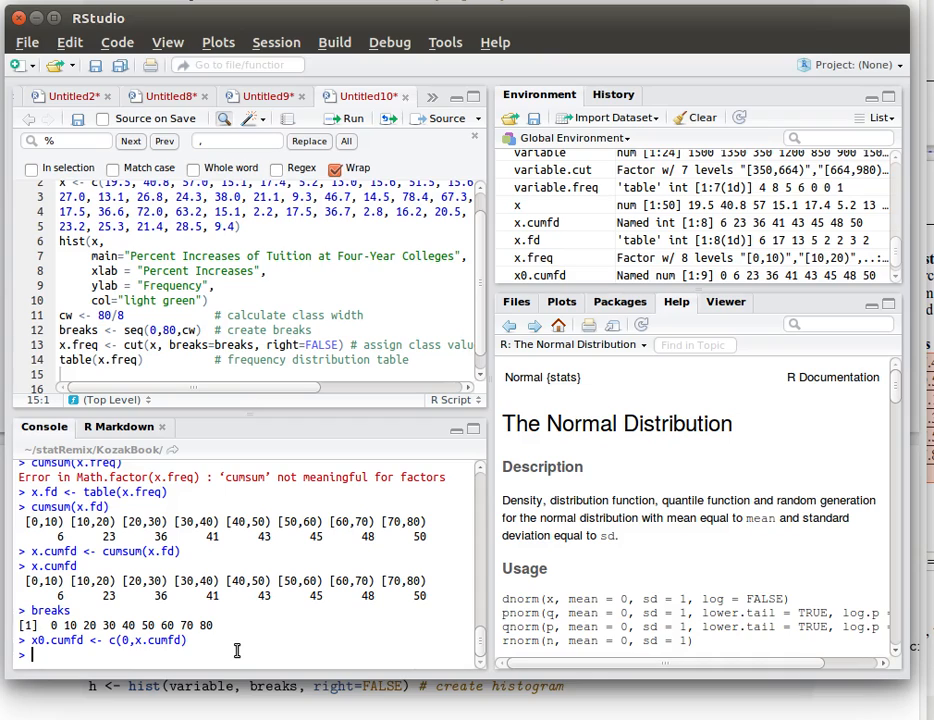
text(length ()
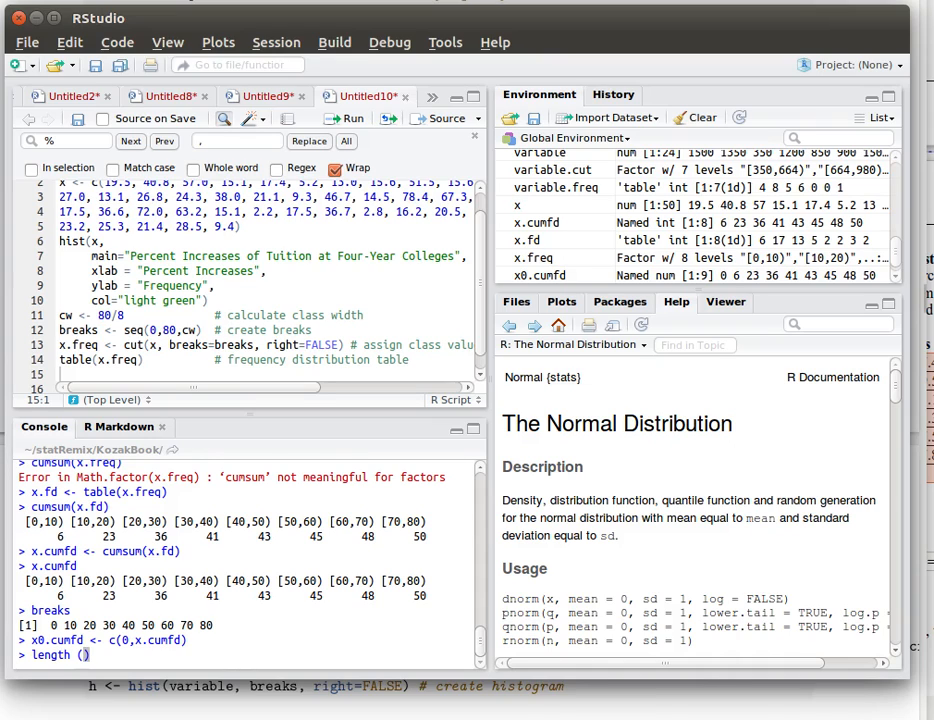
text(x0.cumfd)
key(Return)
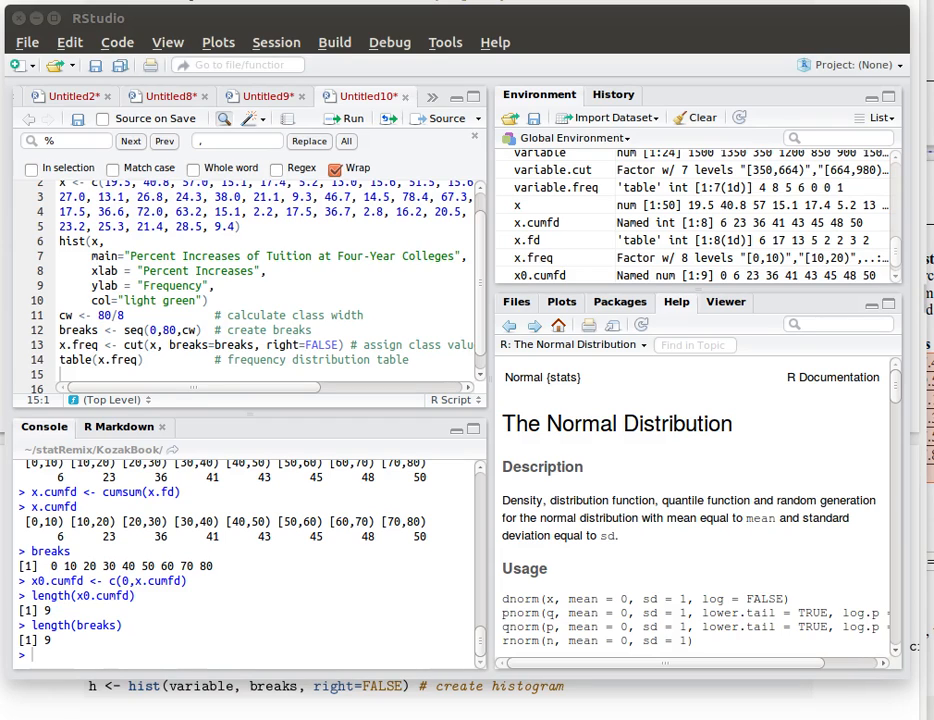
text(plot(breaks,x0.cumfd))
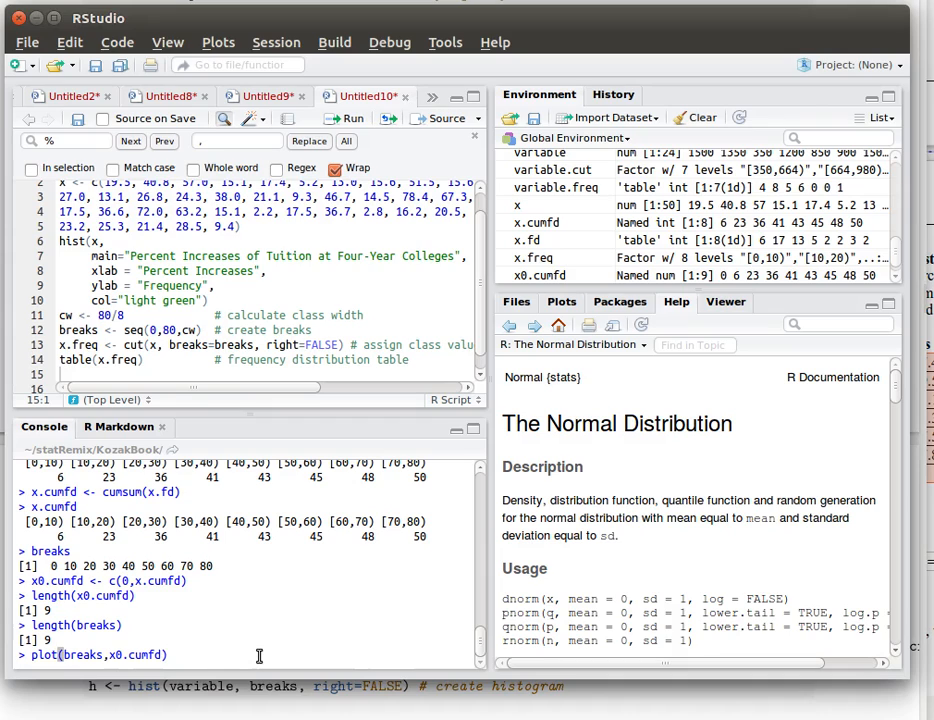
Plot x0.cumfd against breaks, showing nine points rising from 0 to 50
key(Return)
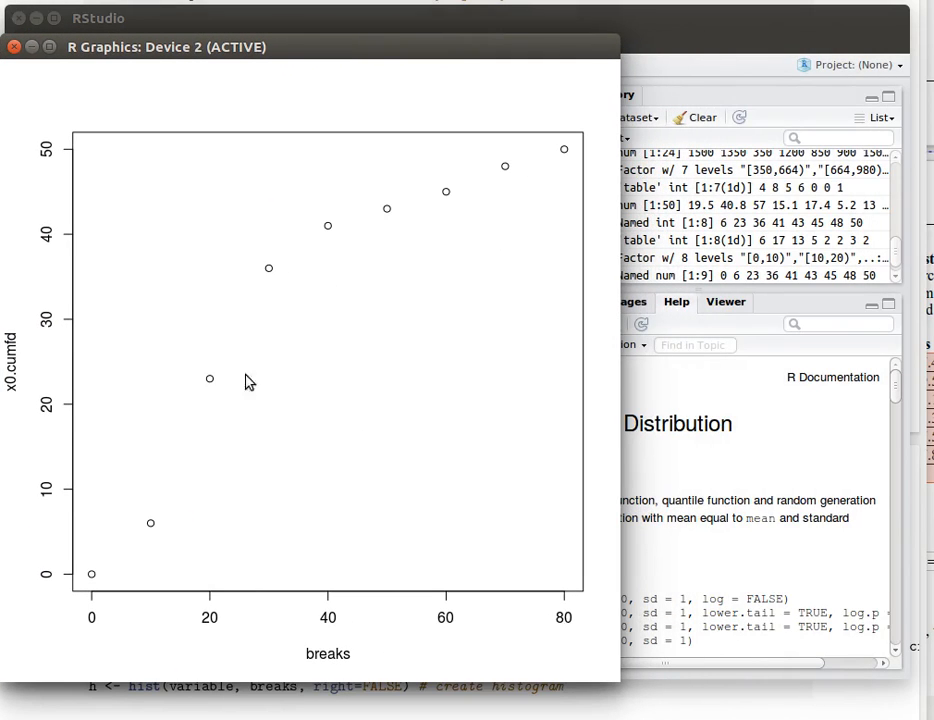
mouse_move(240, 207)
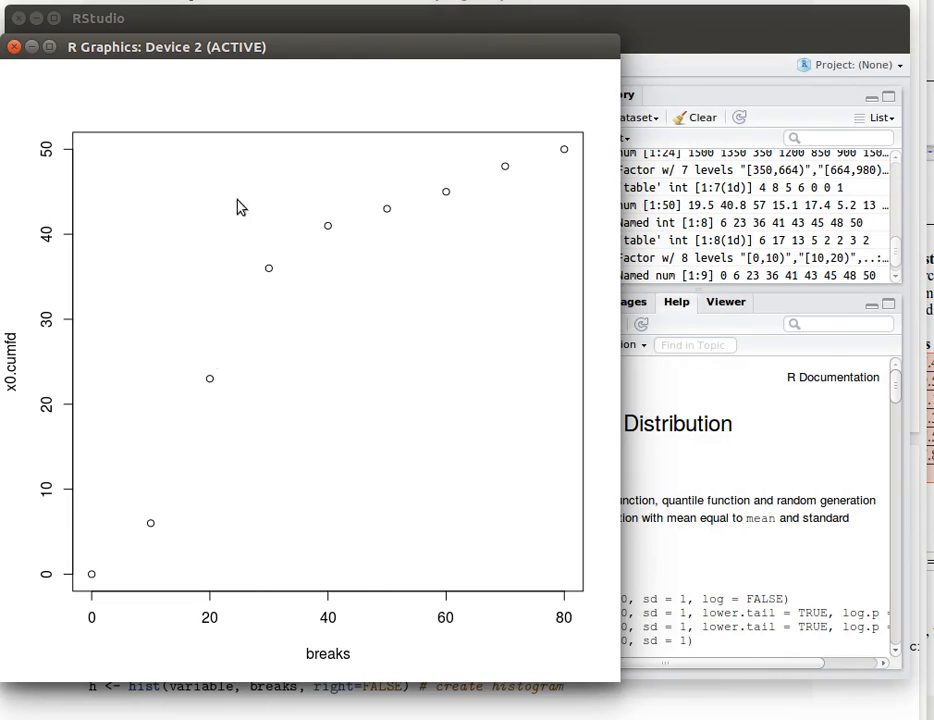
mouse_move(316, 56)
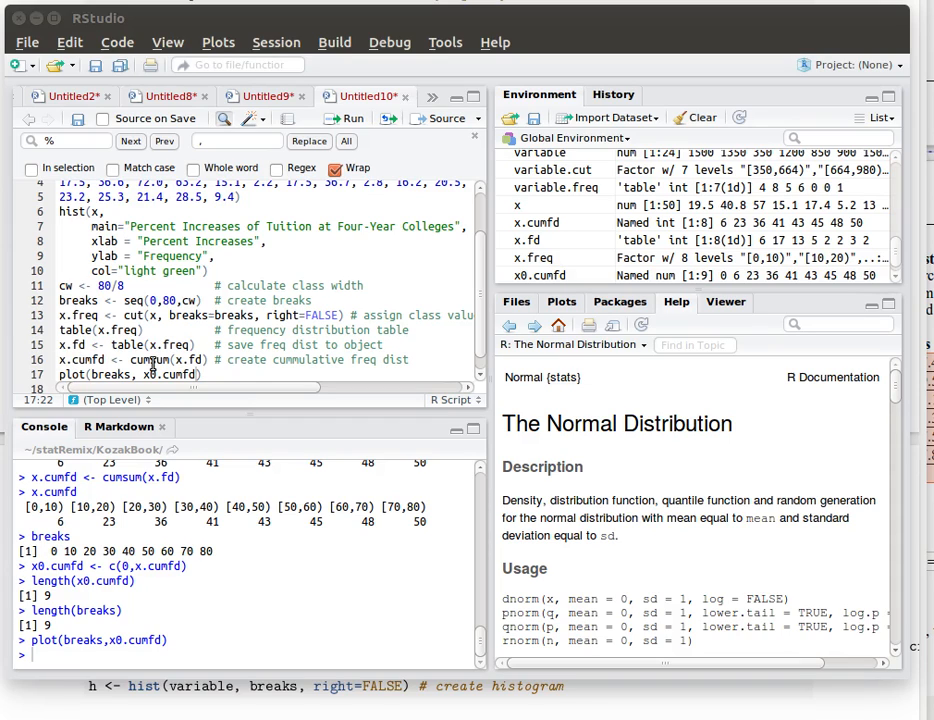
mouse_move(113, 375)
text(lines=c(breaks,x0.cumfd),)
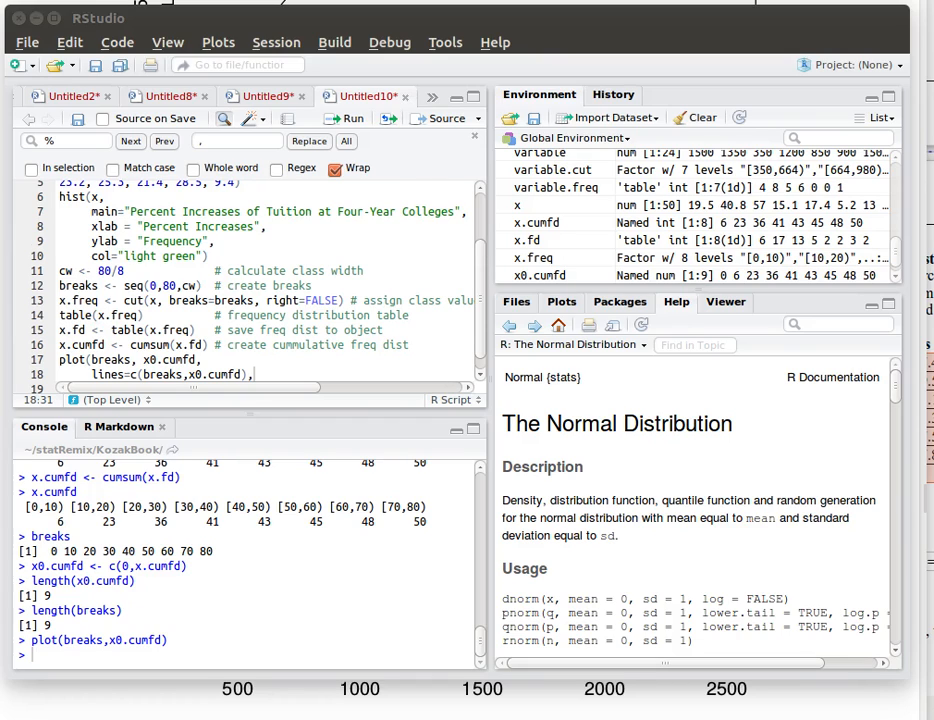
Add the plot title argument main="Ogive Percent Increase of Tuition" to the script
text(main="Ogive Percent Increase of Tuition",)
text(ylab = "cummulative percents"))
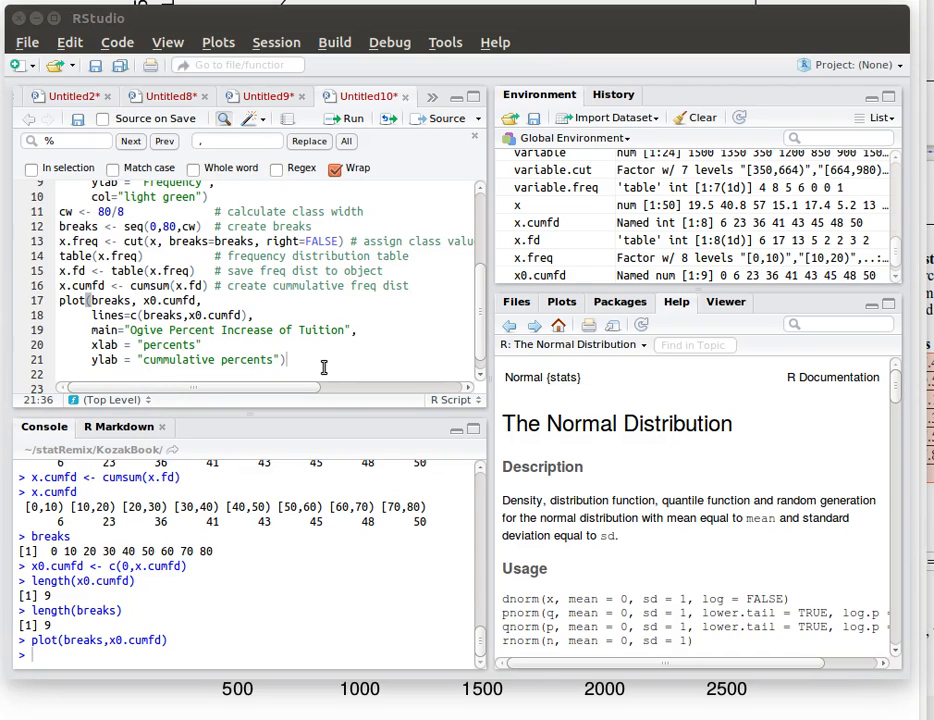
mouse_move(307, 343)
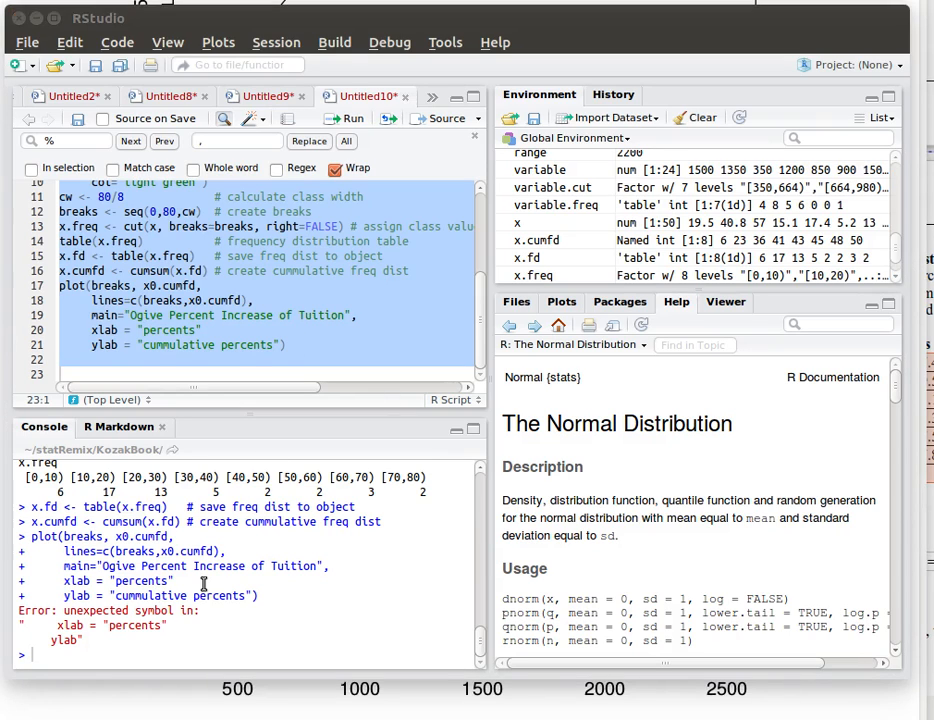
Insert the missing comma after xlab="percents" and rerun the ogive plotting code
click(200, 330)
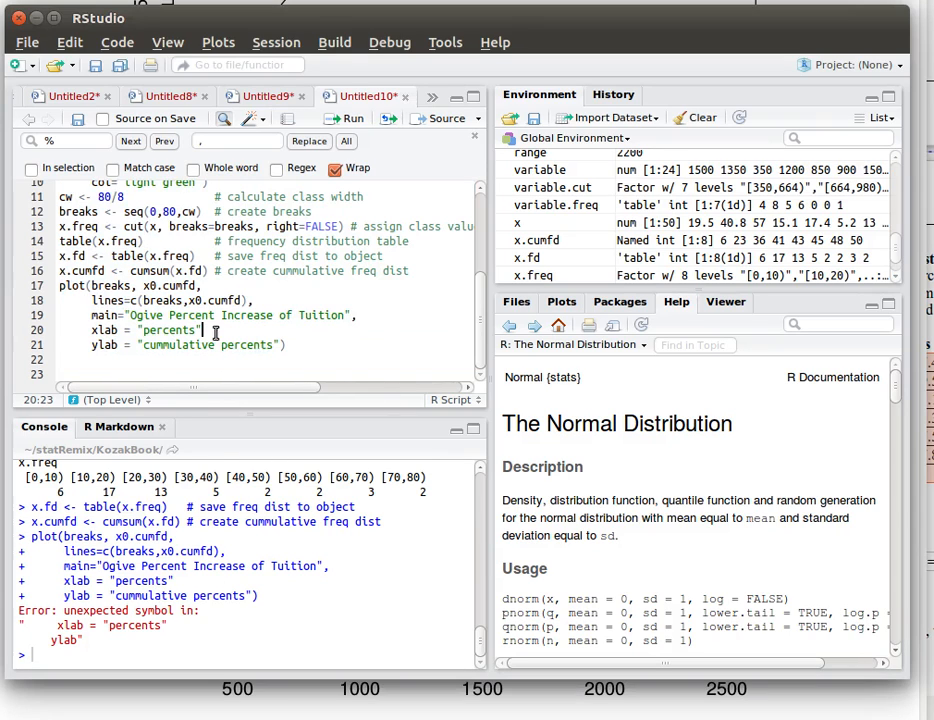
text(,)
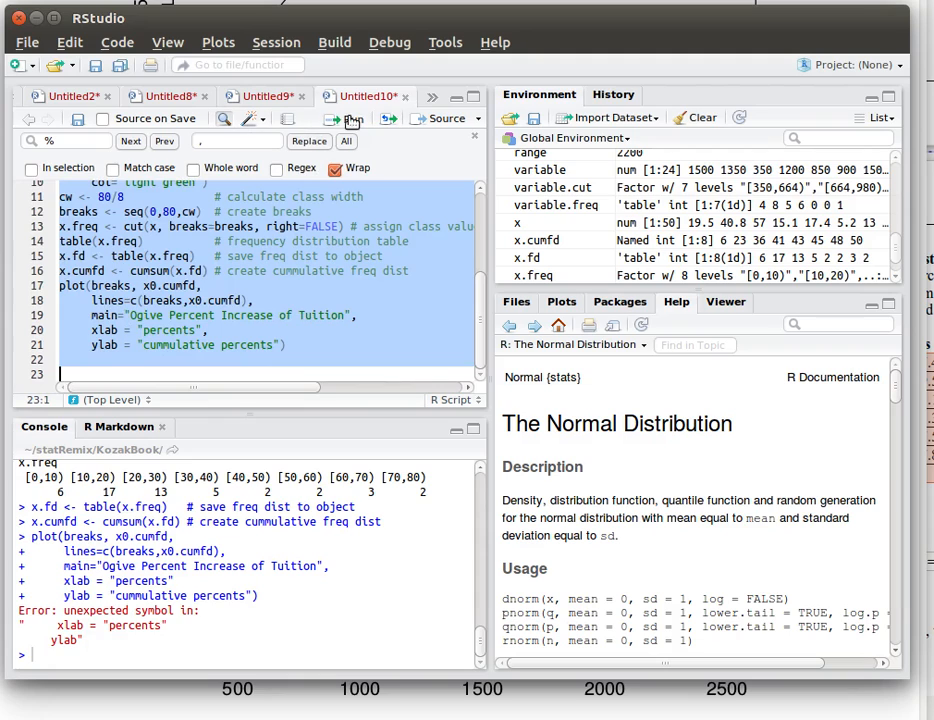
click(345, 118)
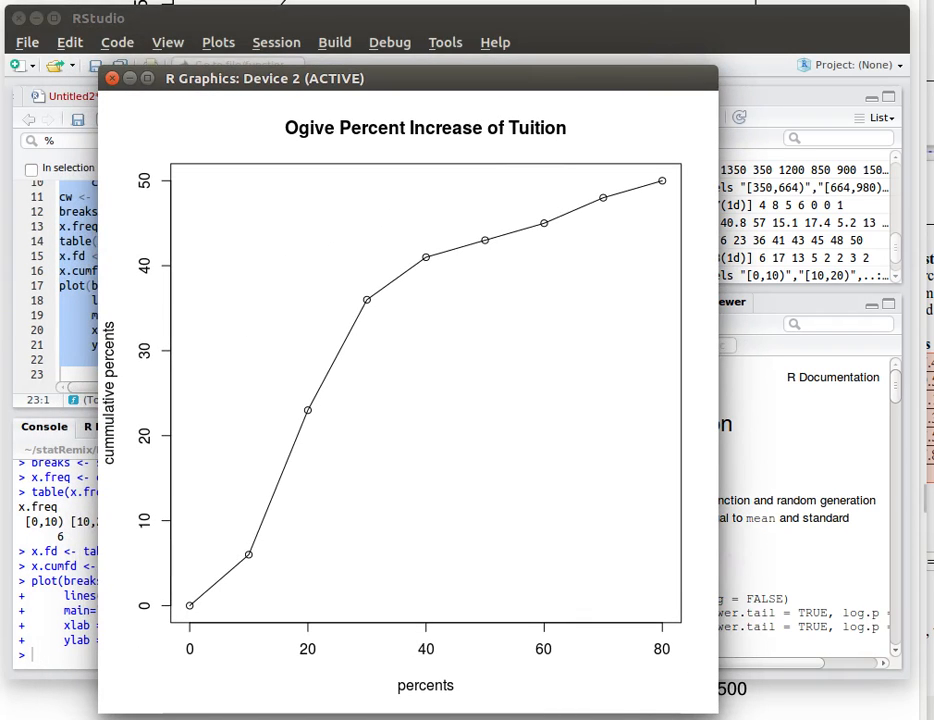
Close the R Graphics Device window displaying the ogive
click(112, 78)
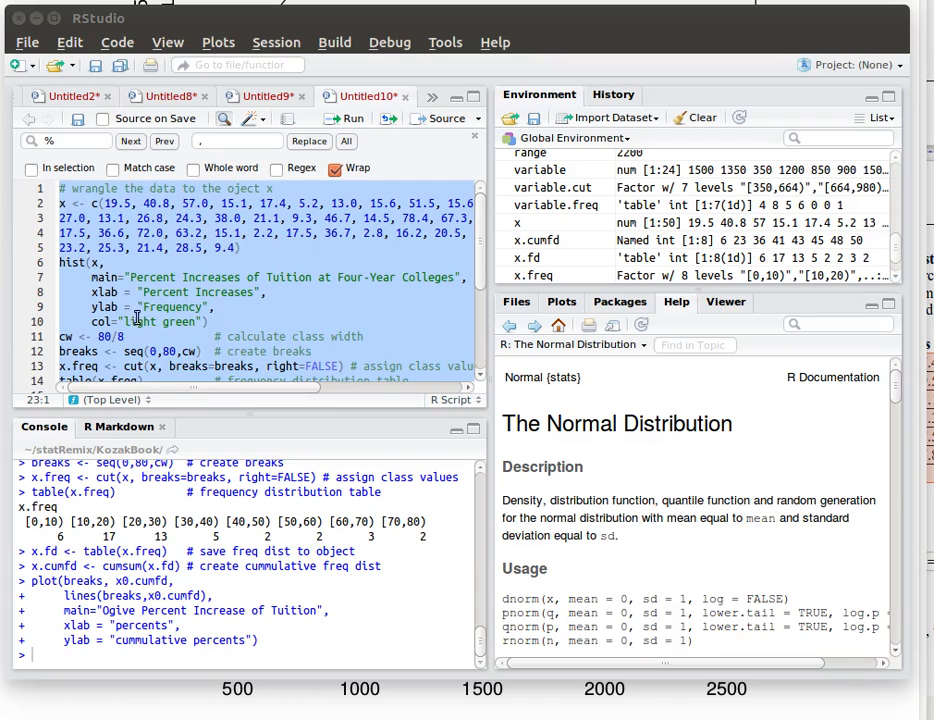
mouse_move(199, 307)
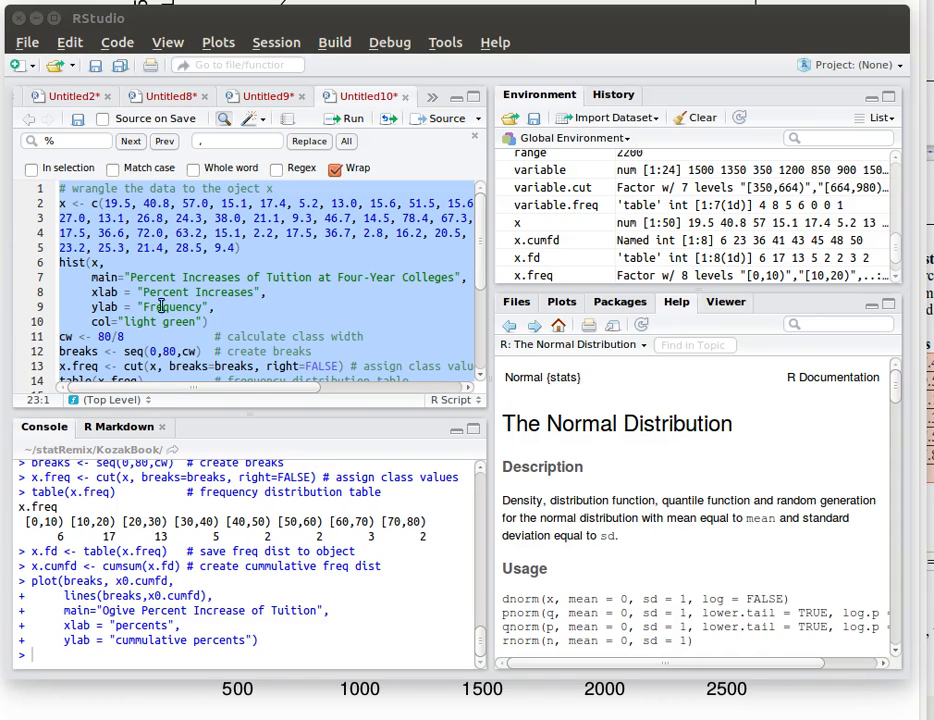
scroll(down, 3)
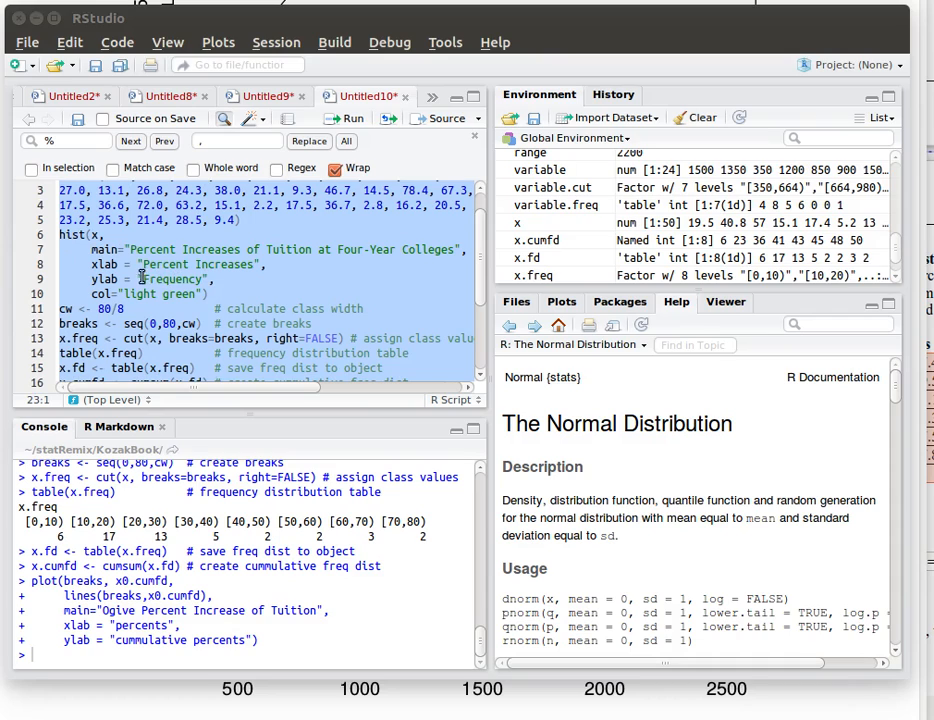
scroll(down, 3)
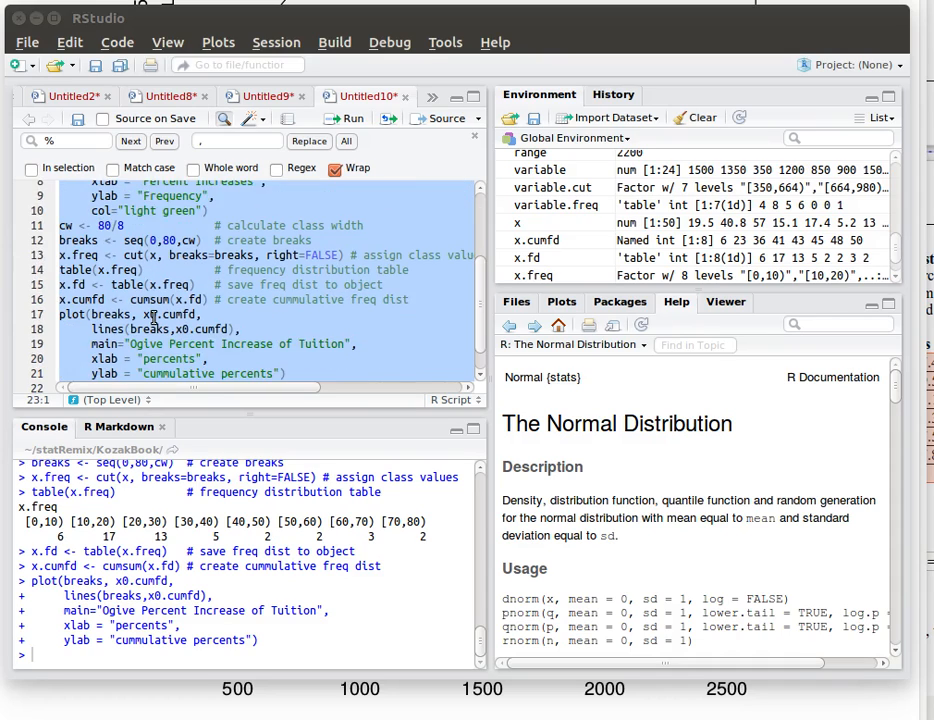